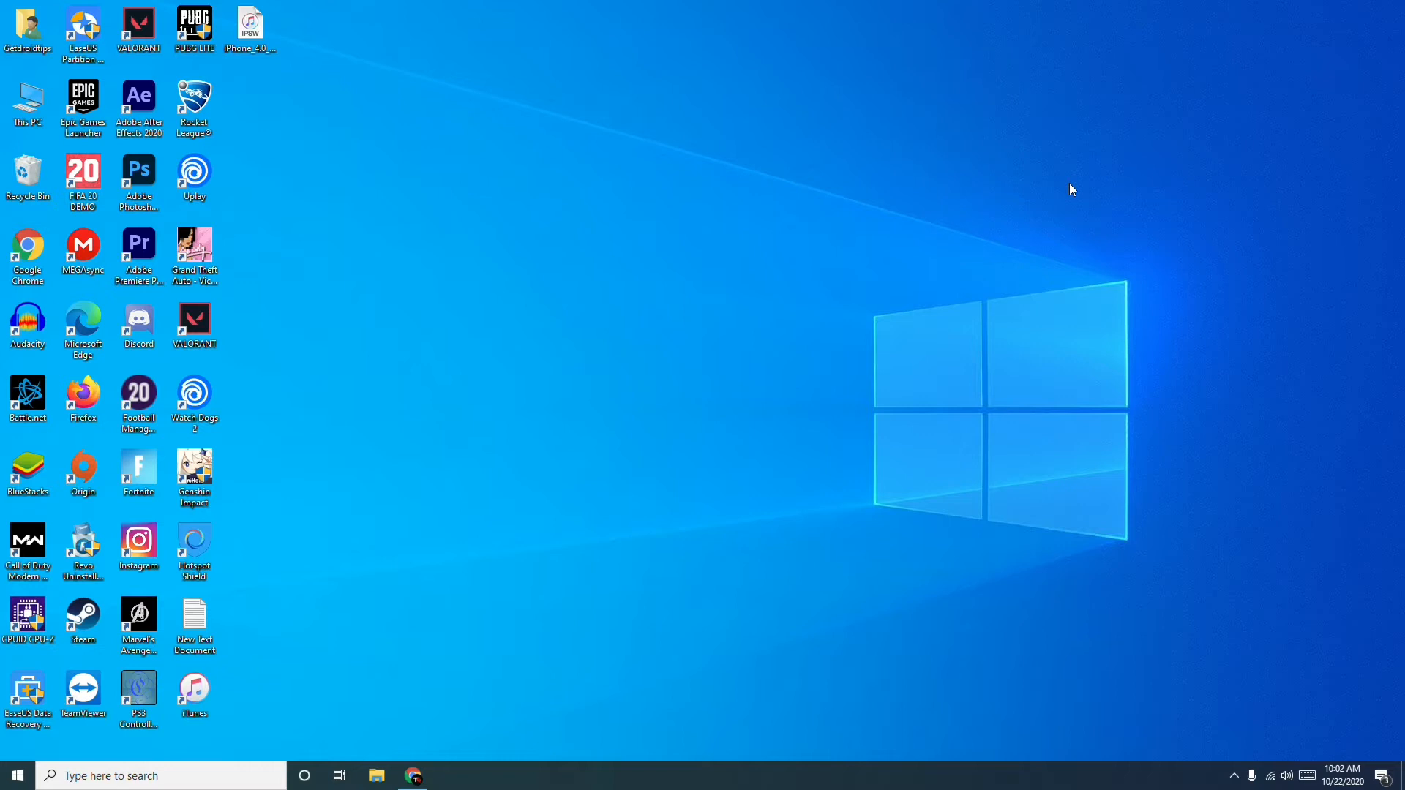
pyautogui.moveTo(549, 741)
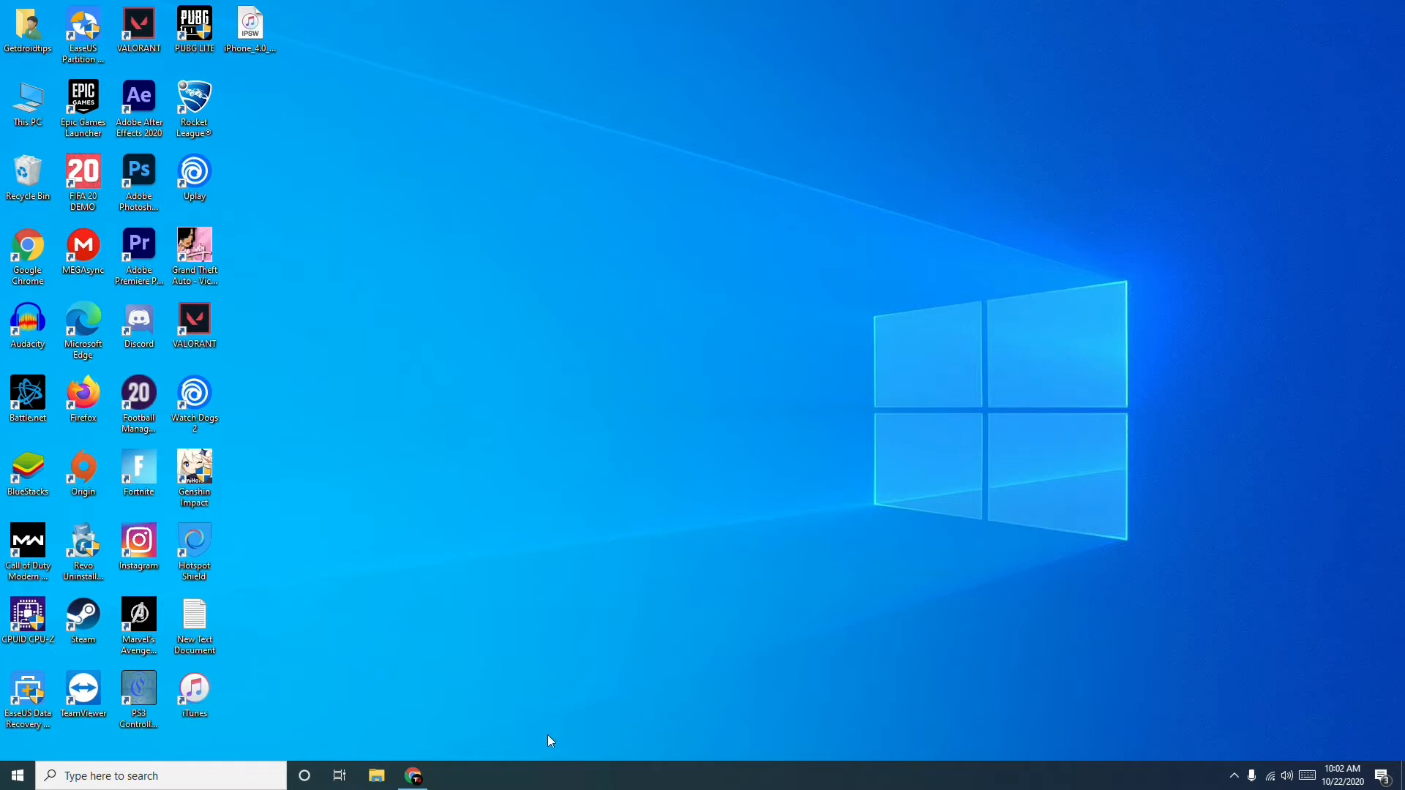
pyautogui.moveTo(493, 760)
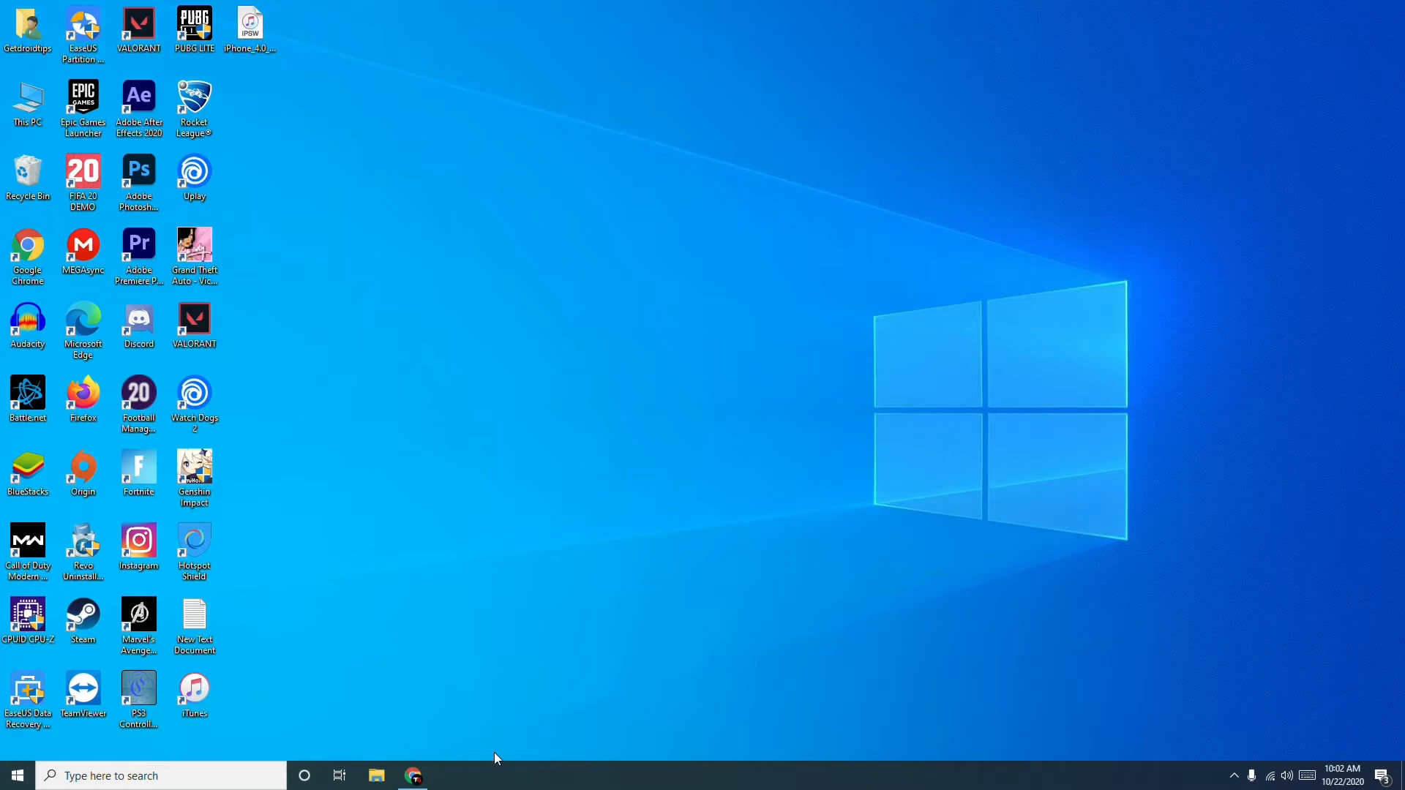
# Bring up the troubleshooting article in the browser and show a desktop shortcut's delete option
pyautogui.click(413, 775)
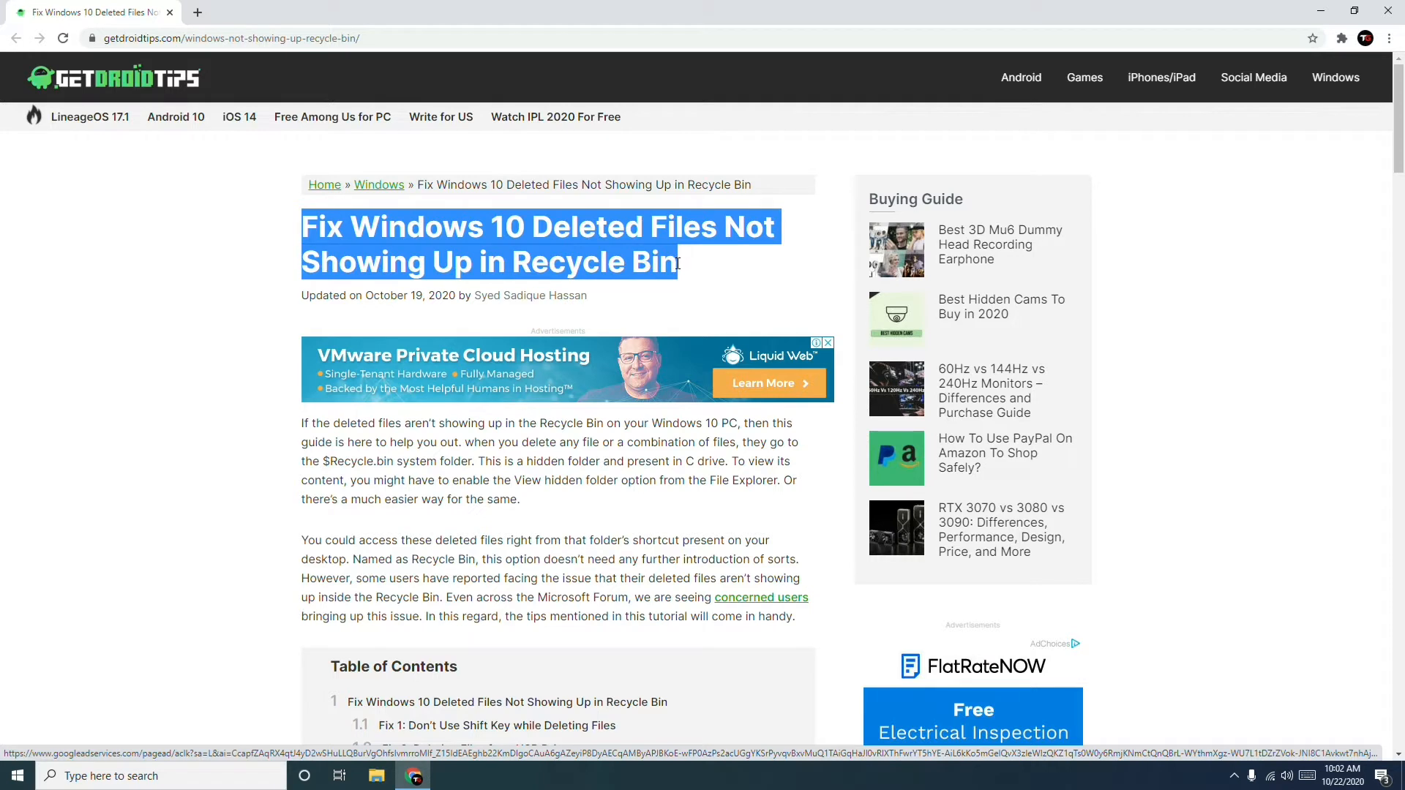
pyautogui.moveTo(1042, 158)
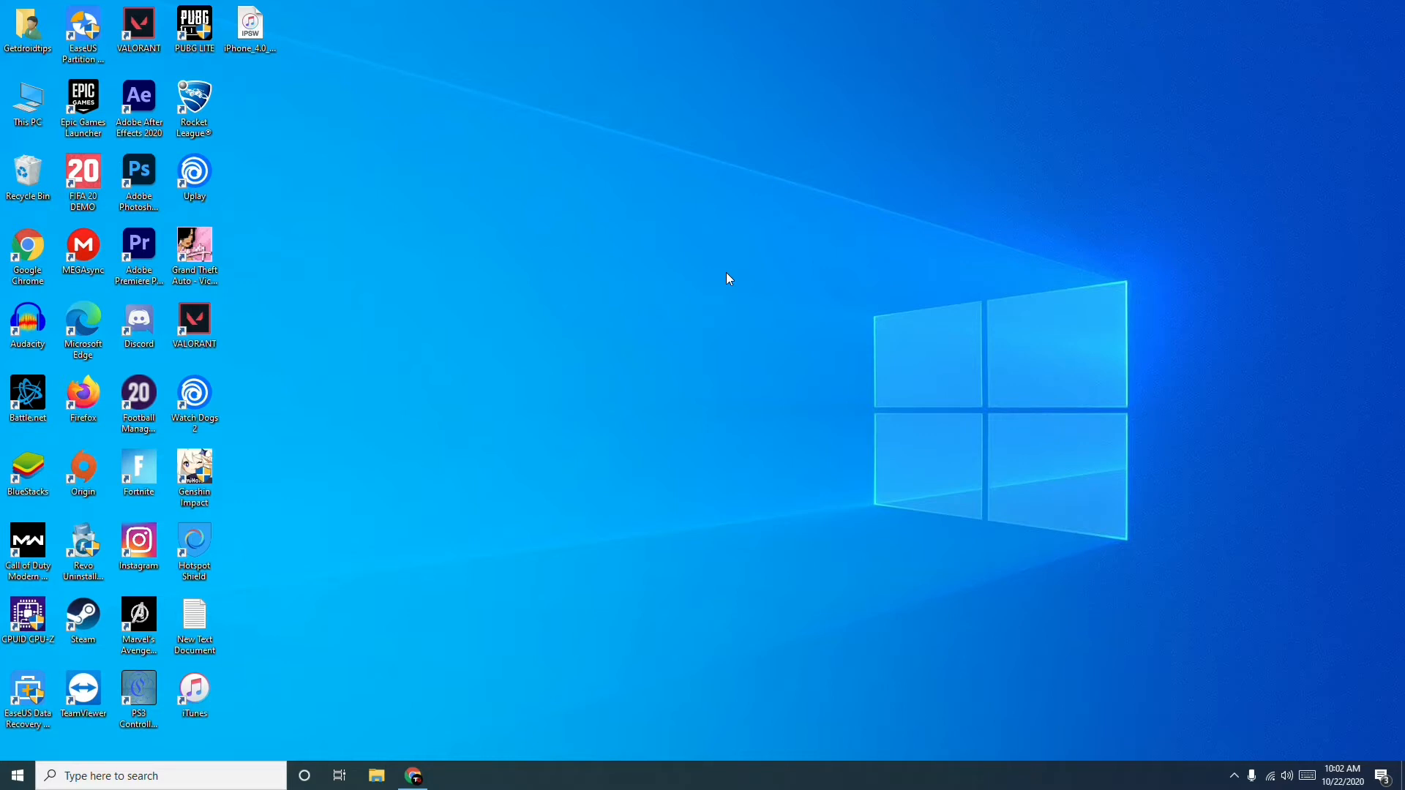
pyautogui.moveTo(397, 195)
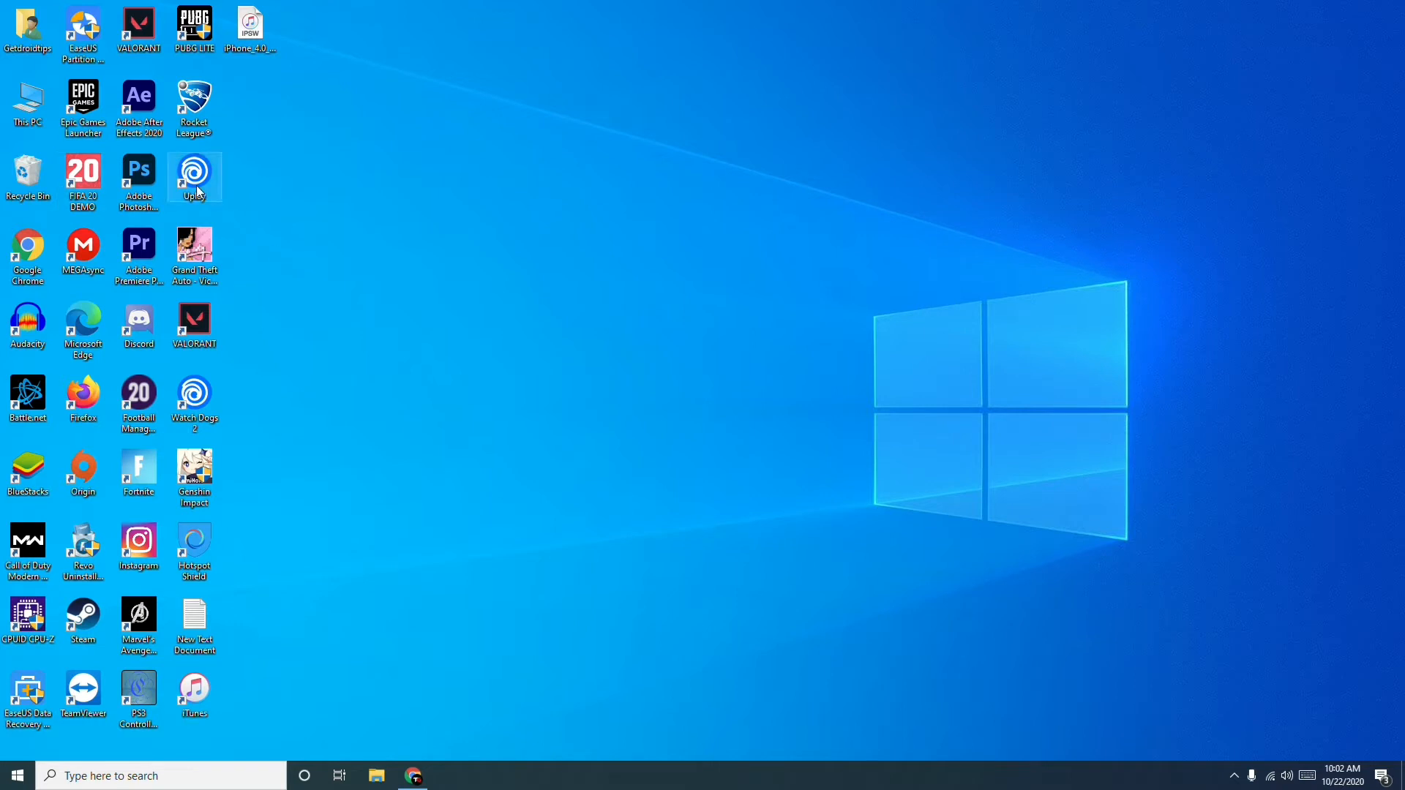
pyautogui.rightClick(193, 173)
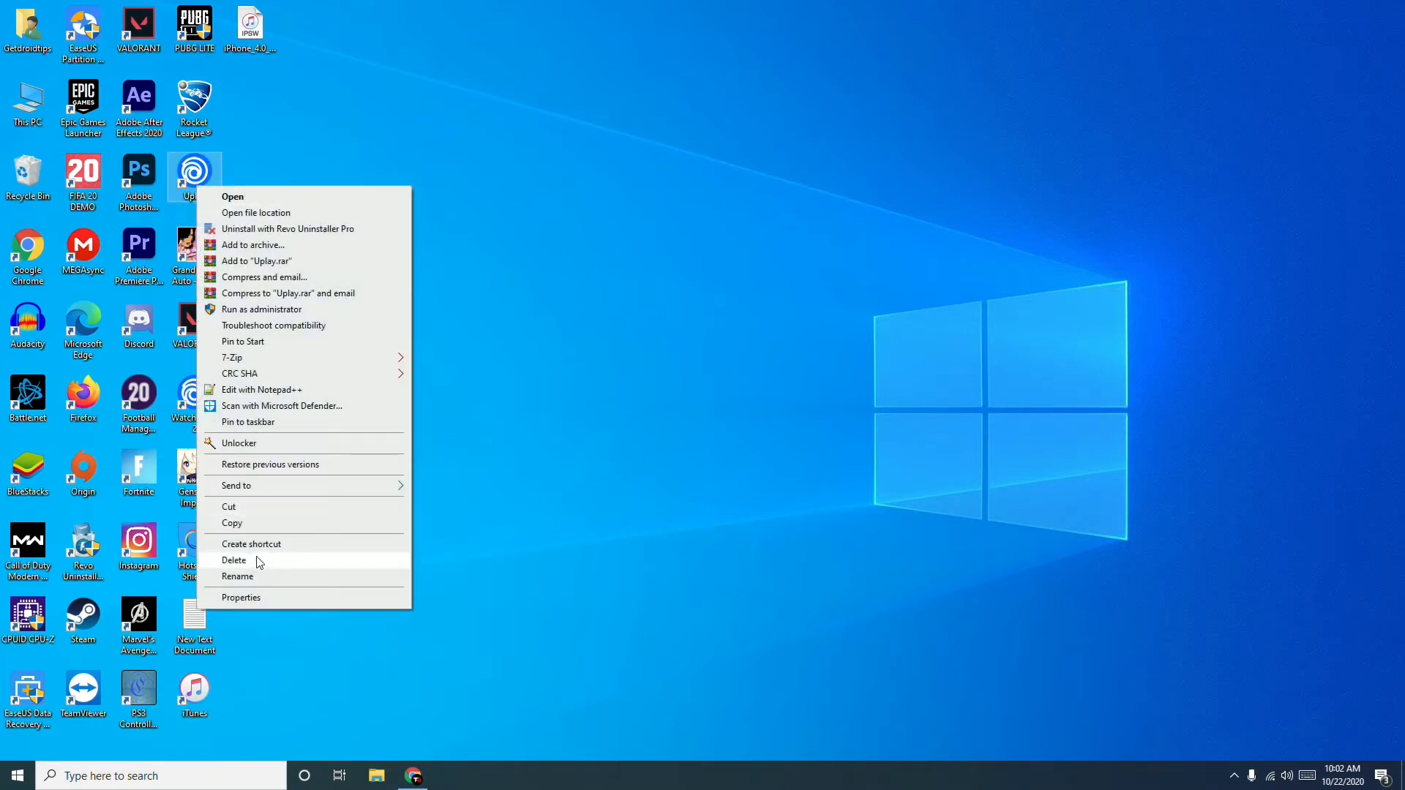
pyautogui.moveTo(260, 570)
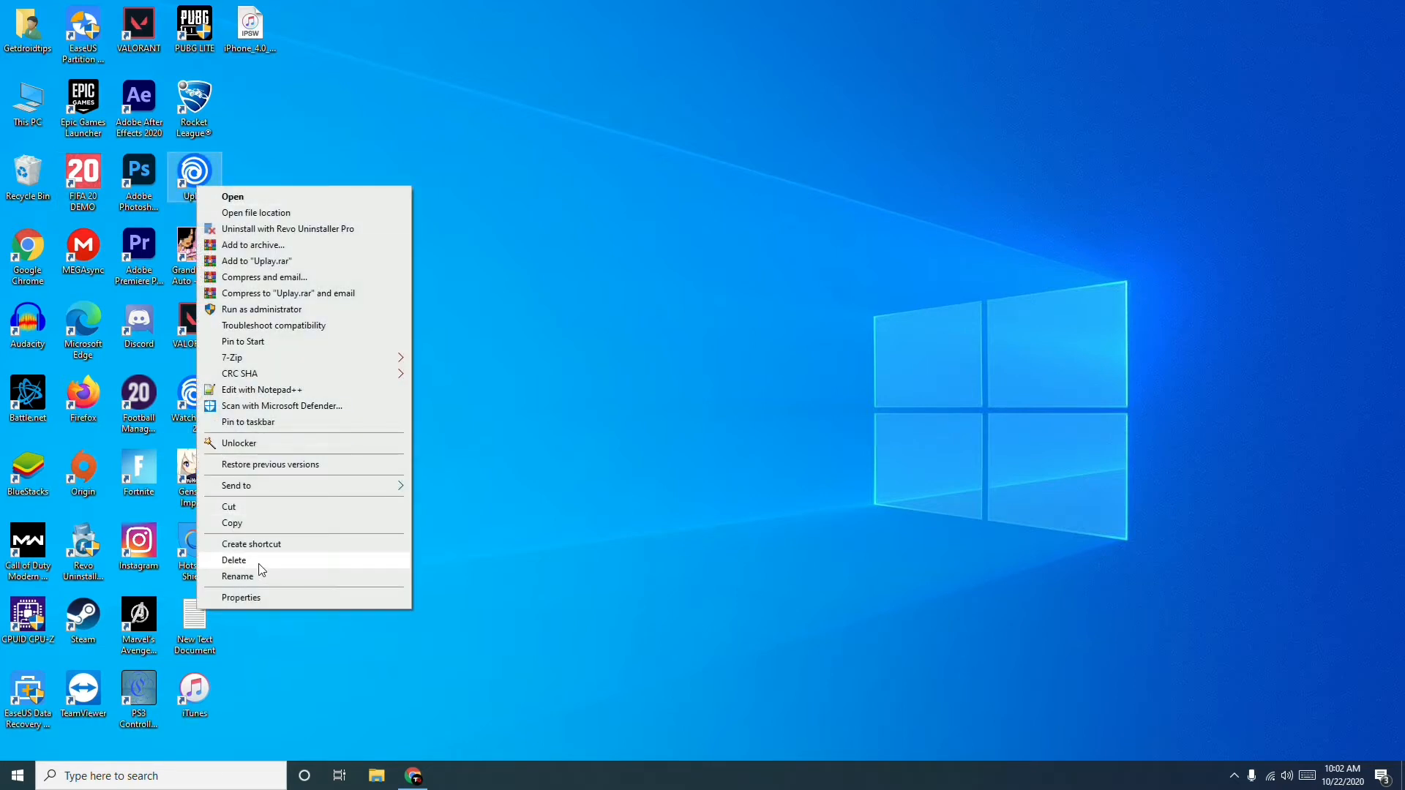
pyautogui.moveTo(260, 560)
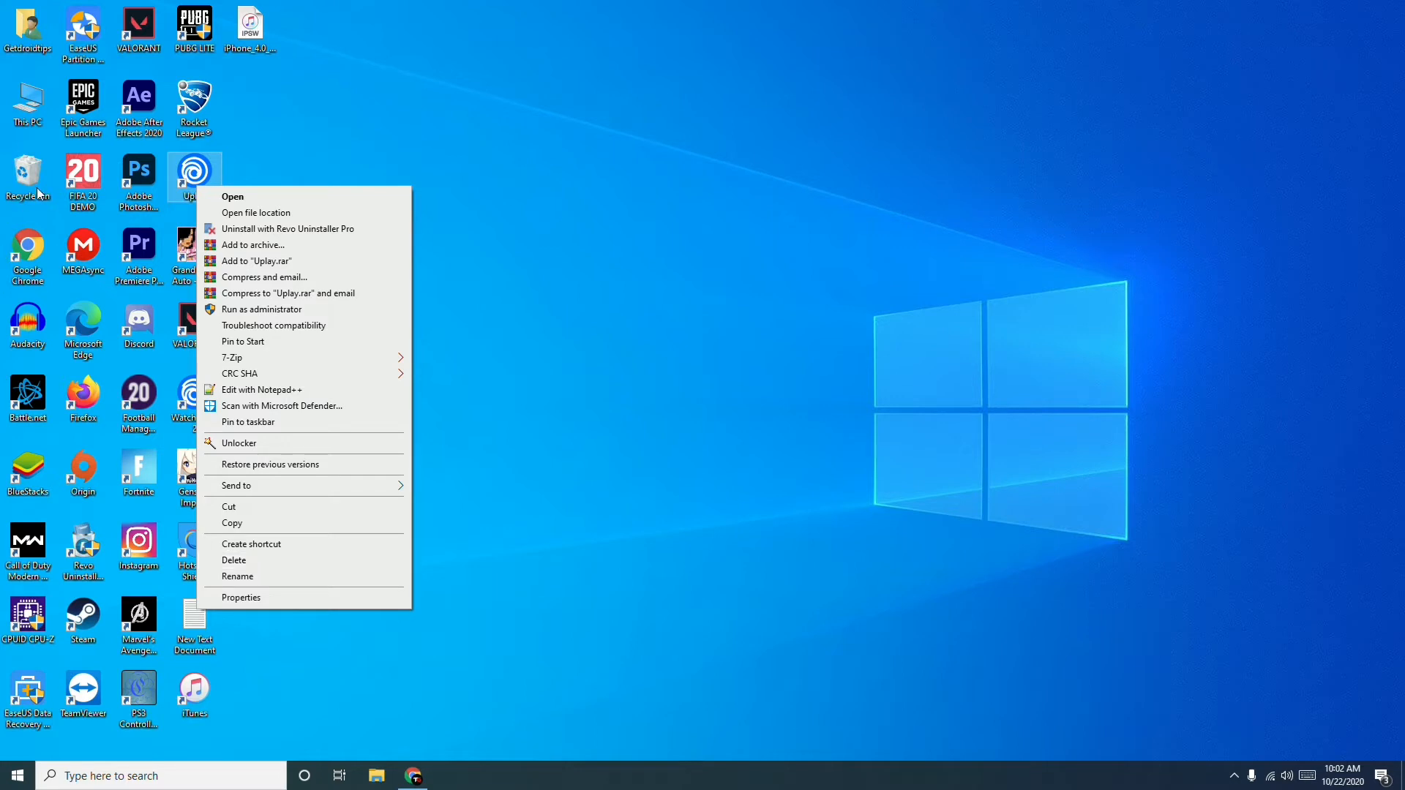
pyautogui.moveTo(600, 314)
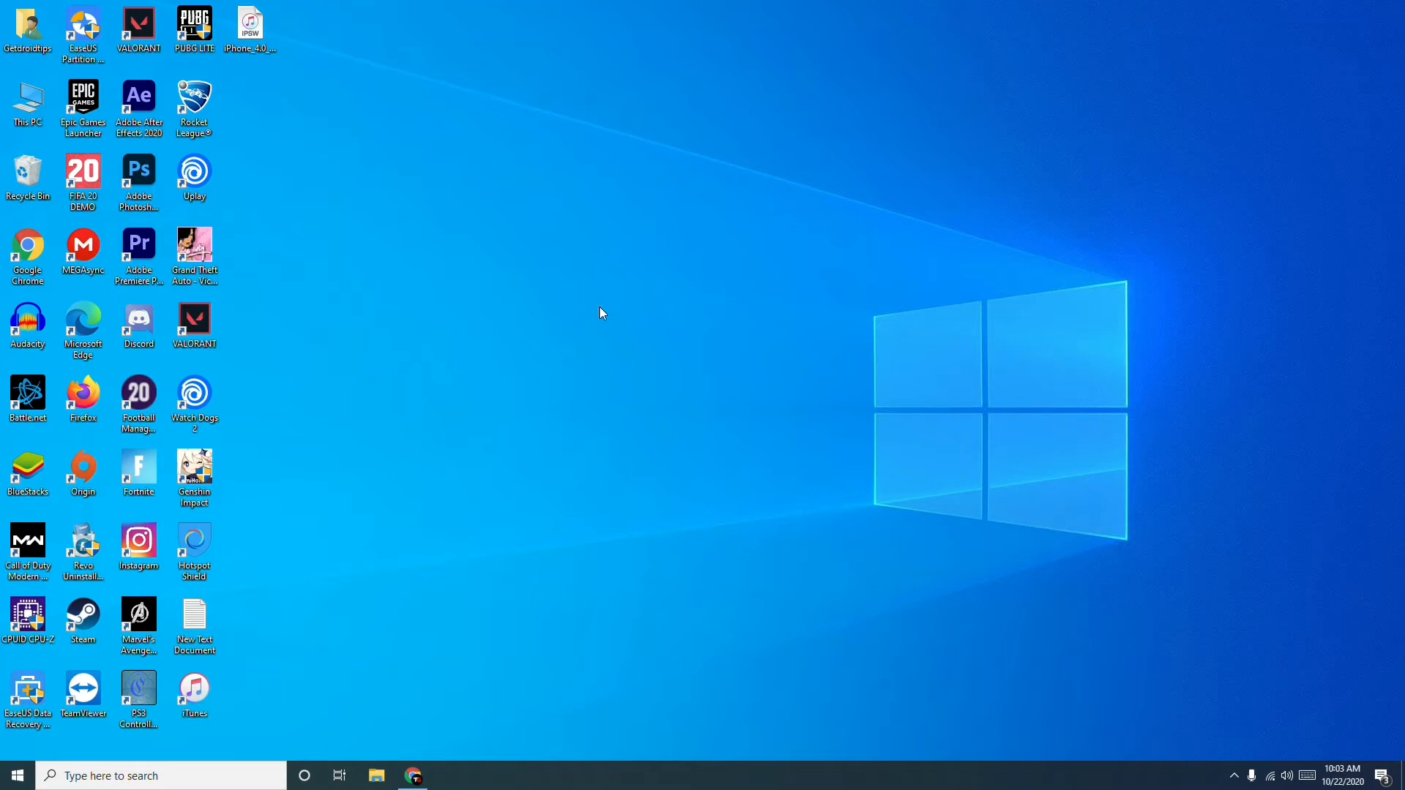
pyautogui.moveTo(9, 189)
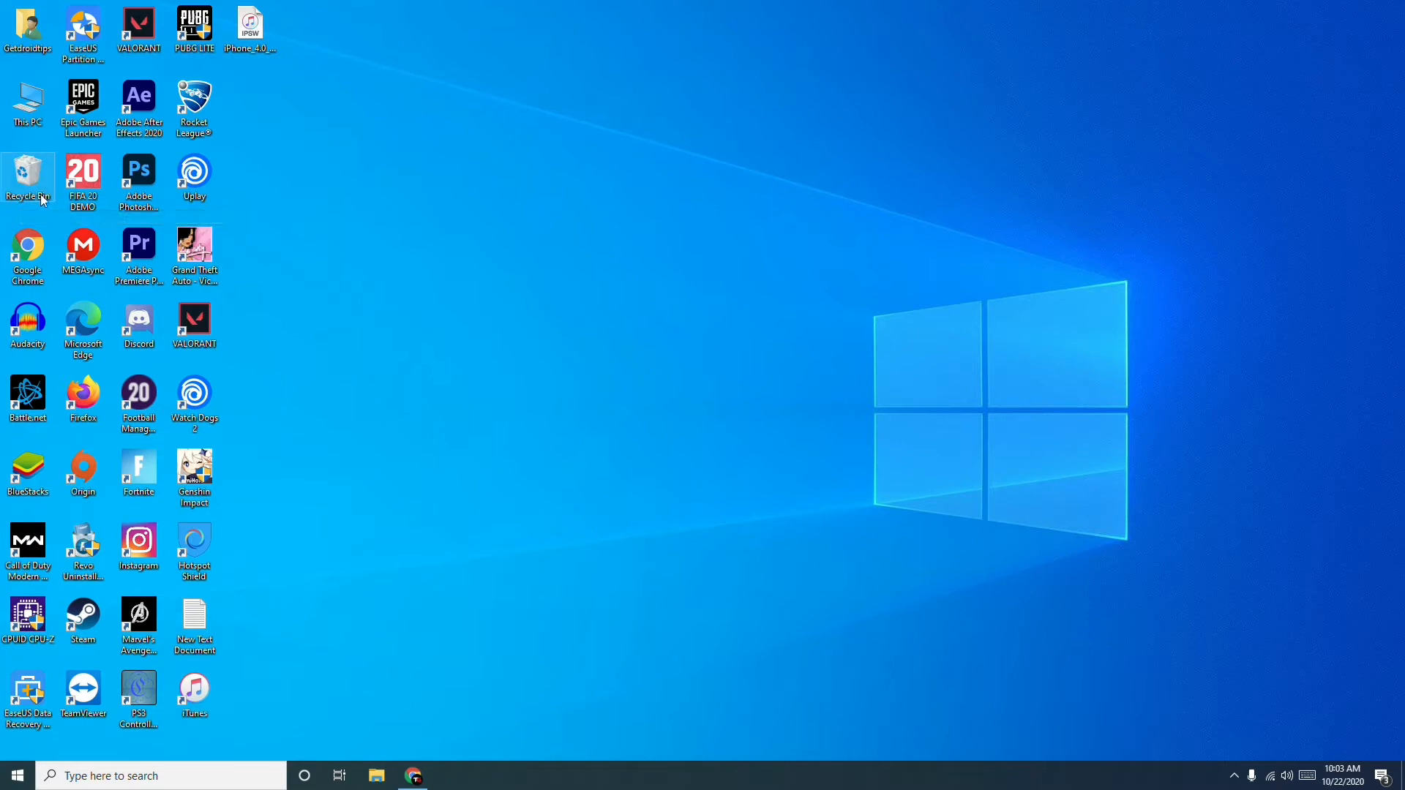
pyautogui.moveTo(617, 376)
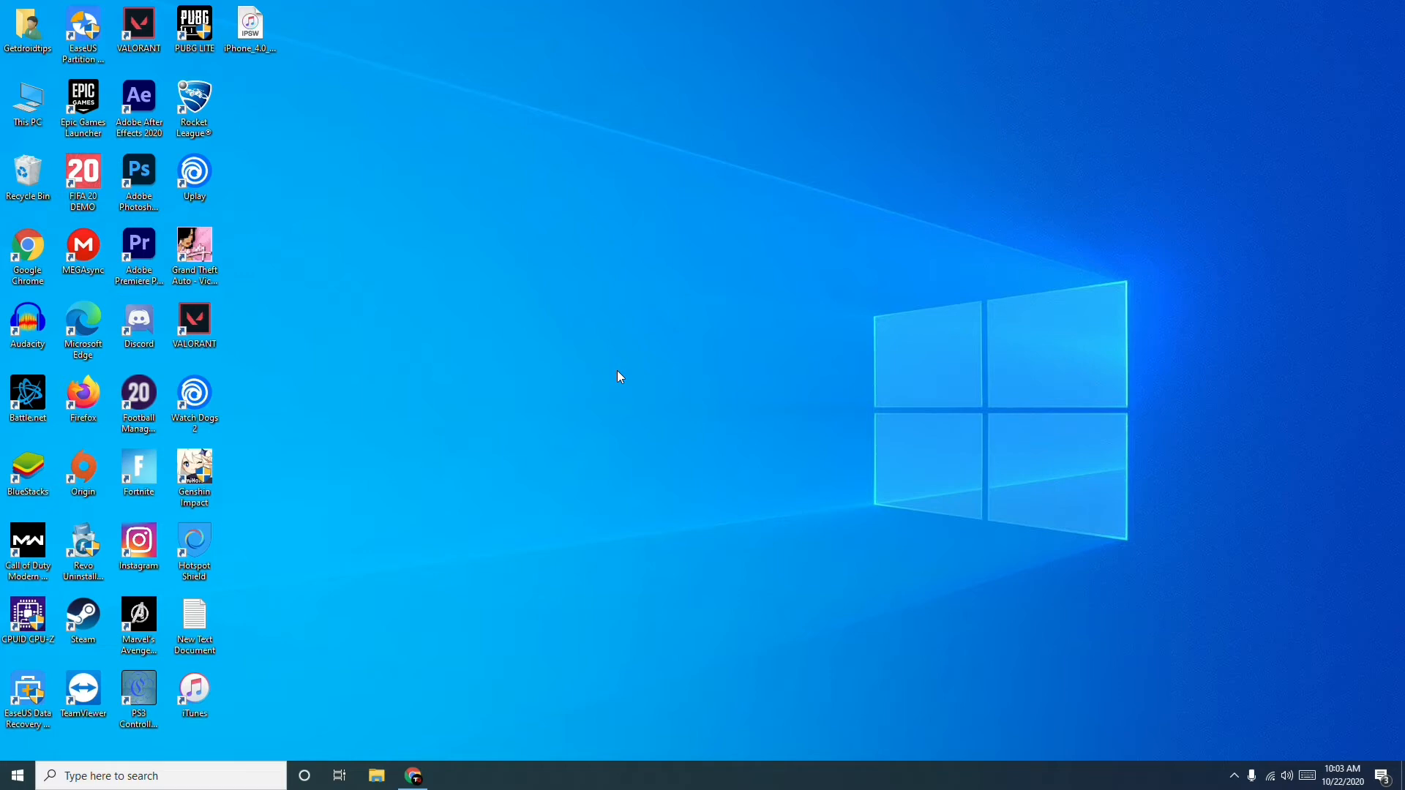
pyautogui.moveTo(27, 98)
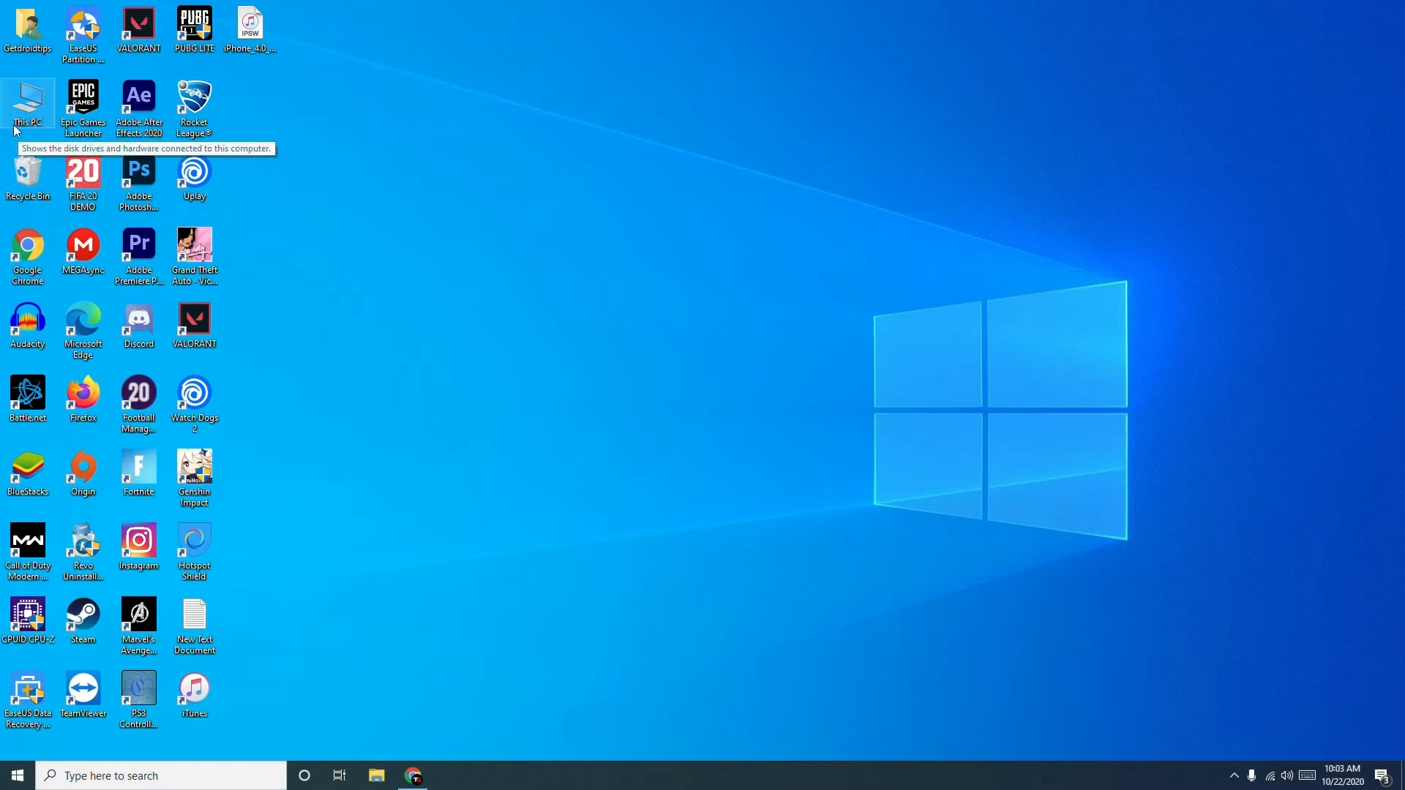
# Inspect the empty Local Disk (F:) in This PC, then minimize it to show the desktop
pyautogui.doubleClick(28, 98)
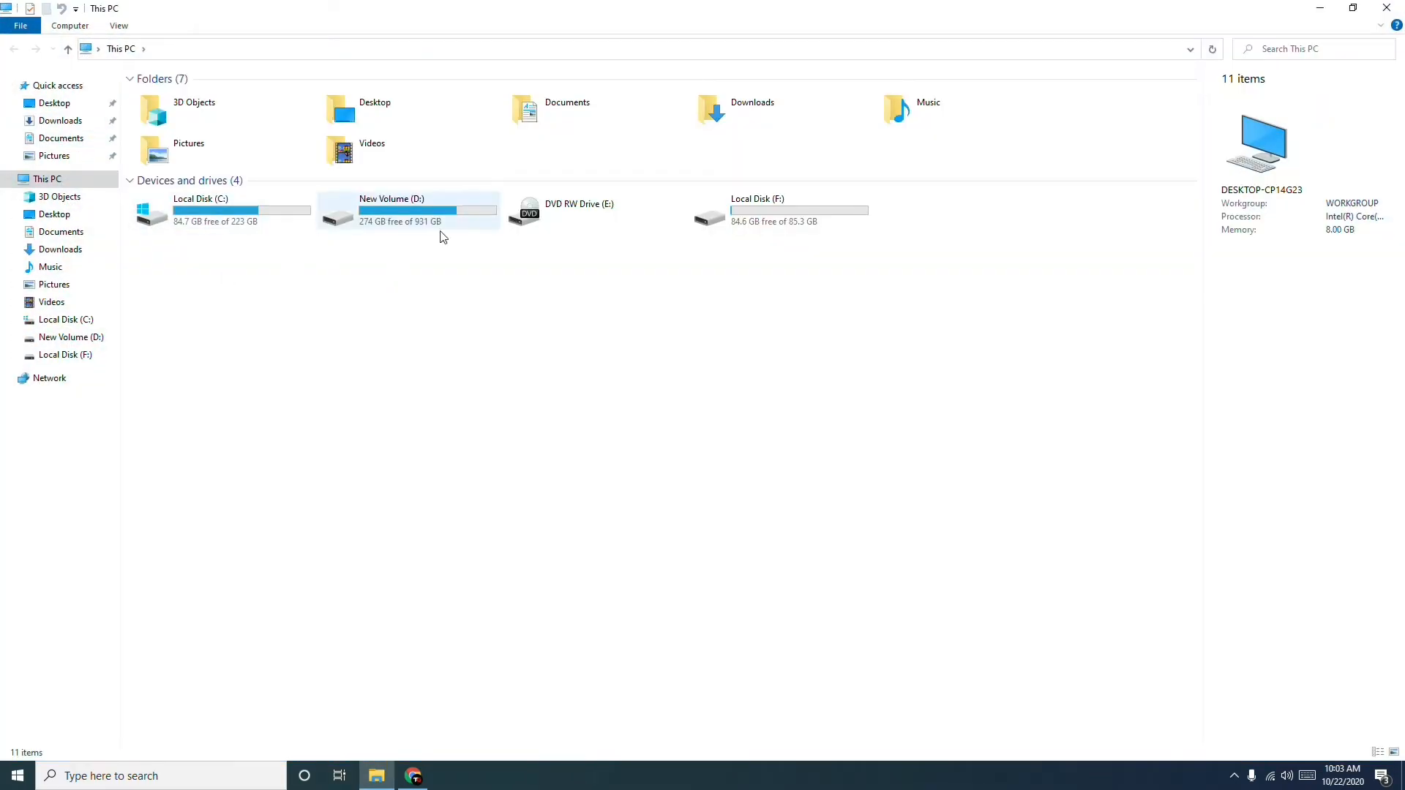
pyautogui.moveTo(492, 246)
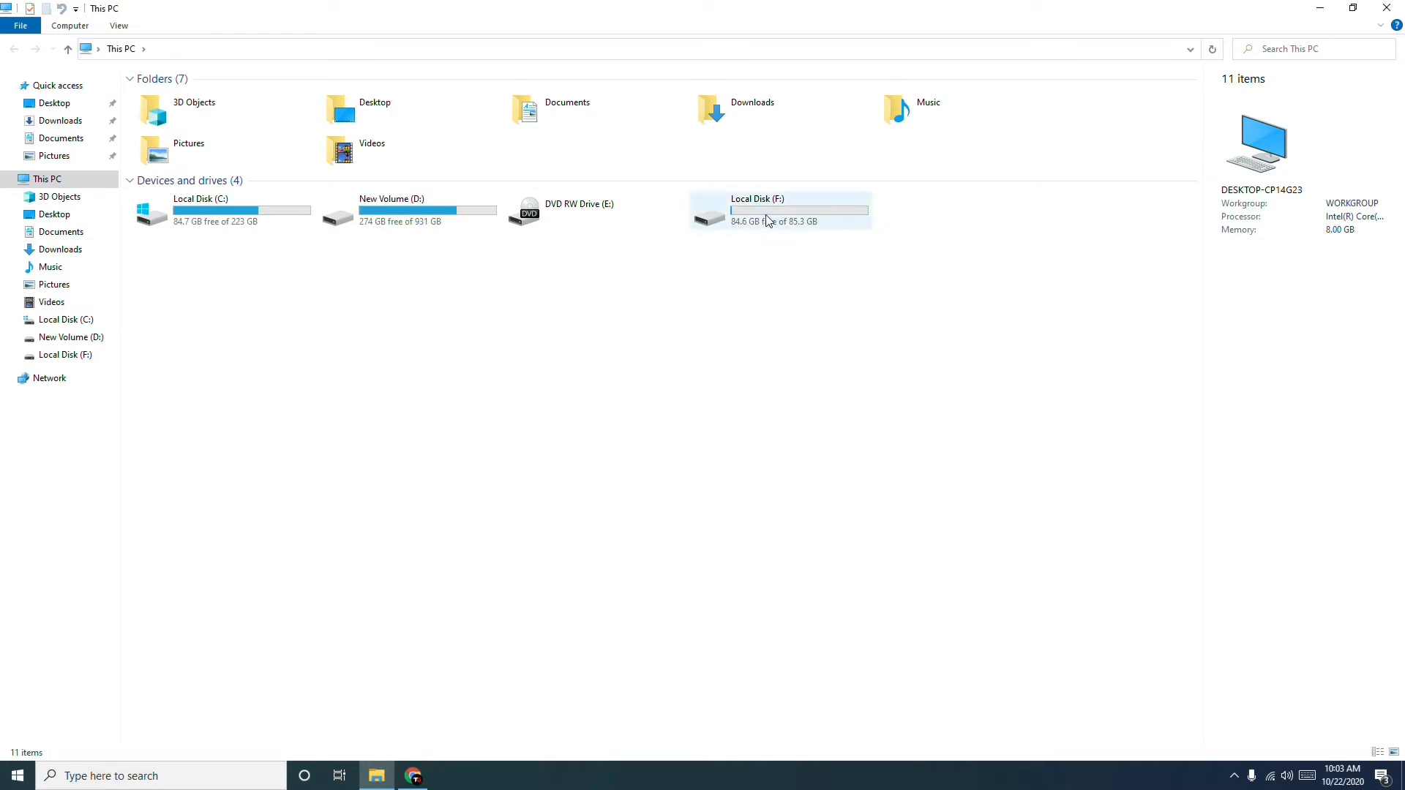
pyautogui.doubleClick(757, 211)
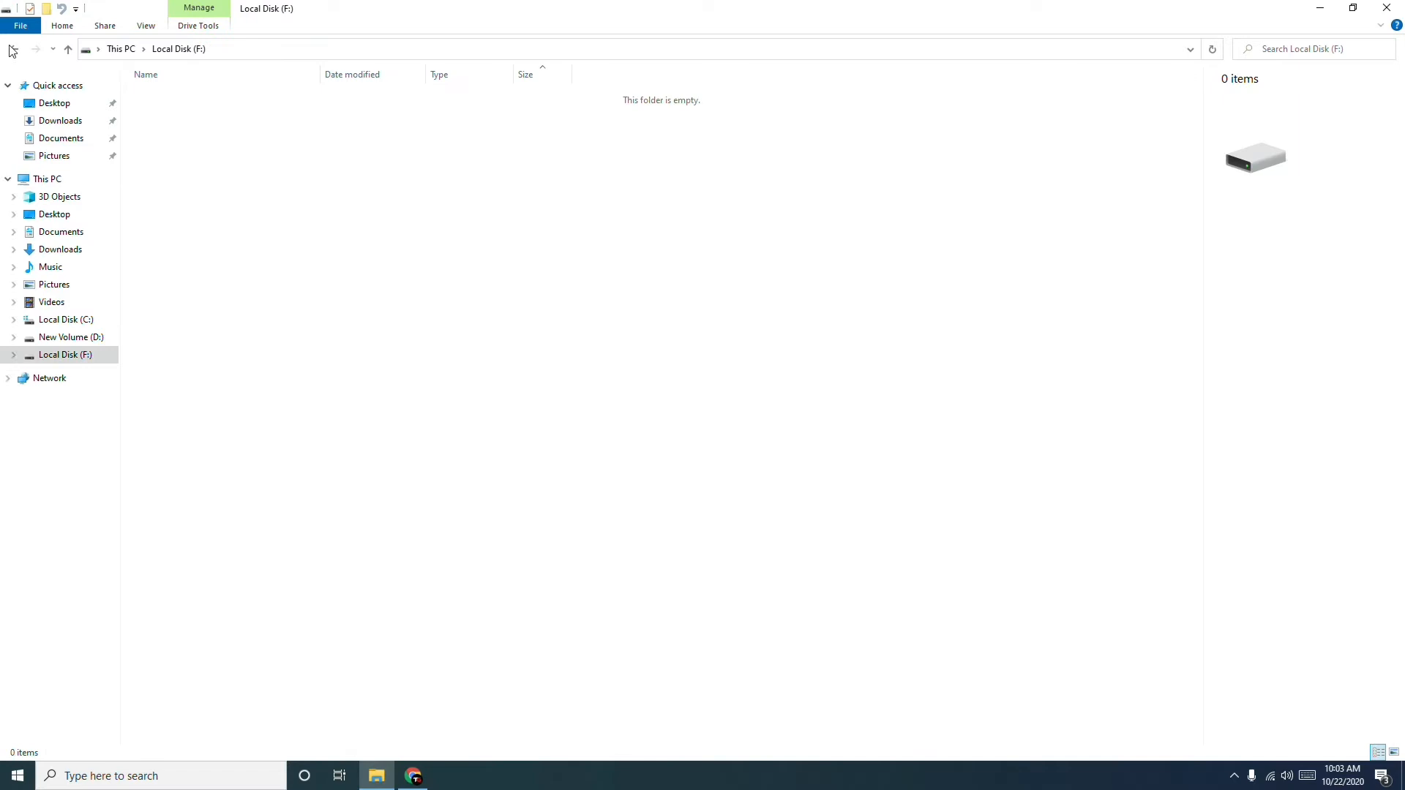
pyautogui.click(122, 48)
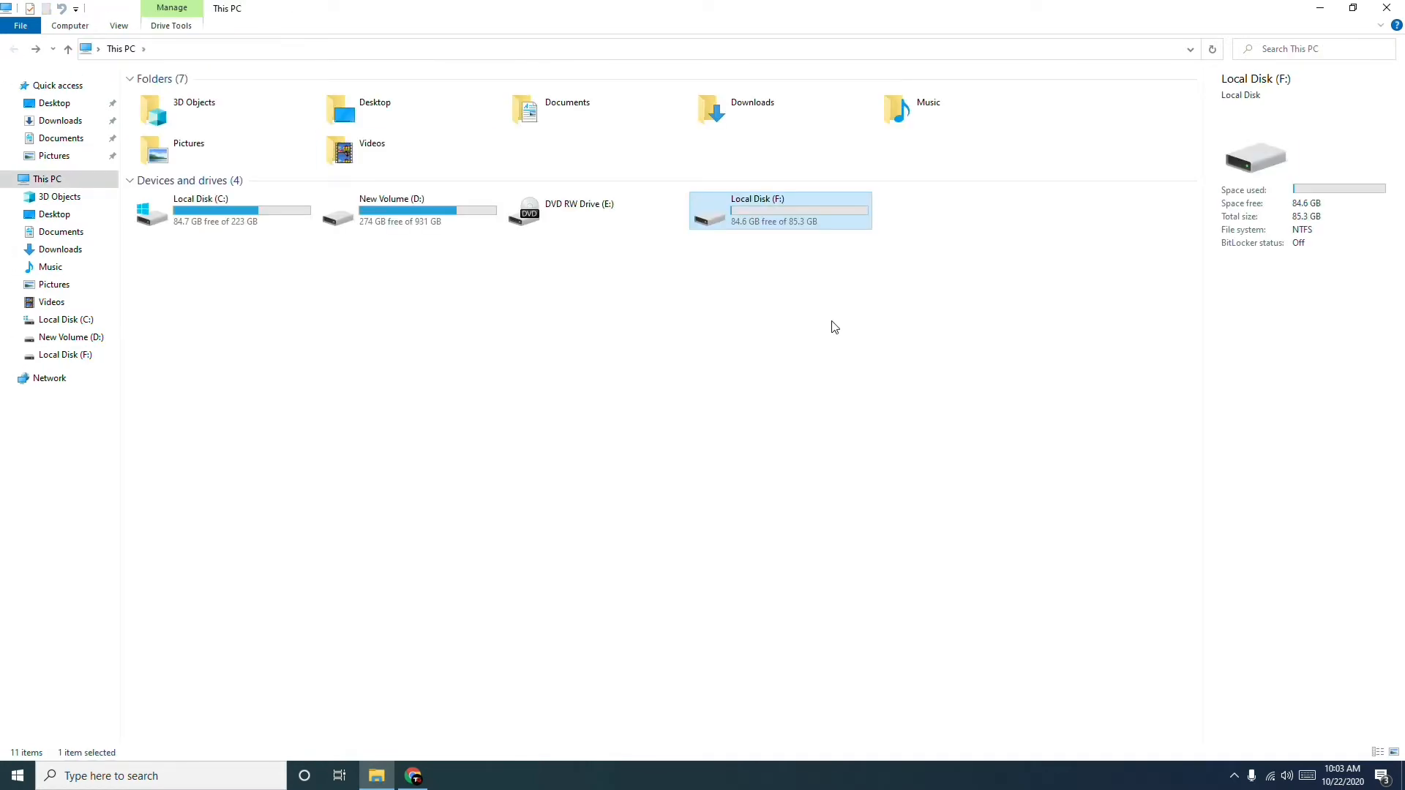
pyautogui.moveTo(1328, 9)
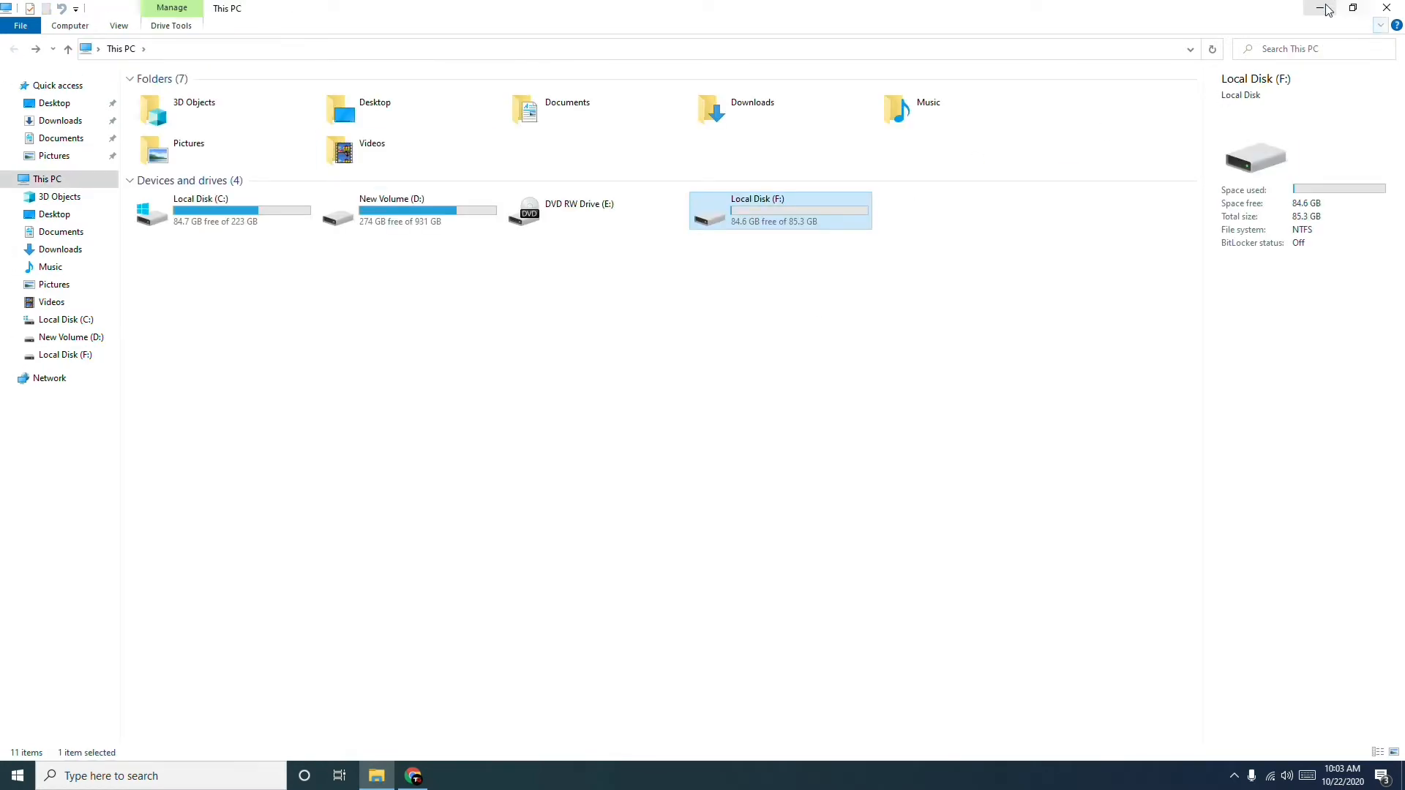
pyautogui.click(1327, 8)
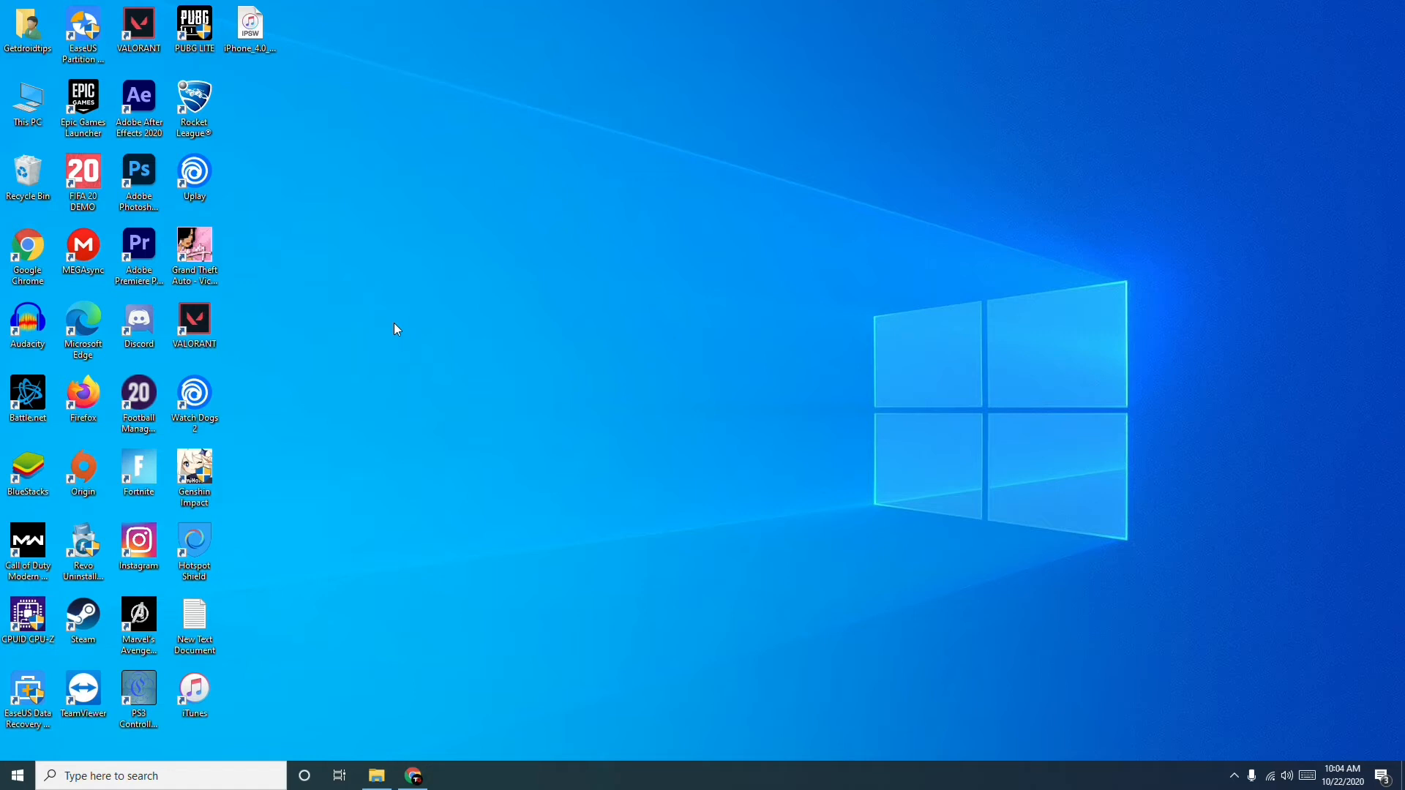
pyautogui.moveTo(28, 179)
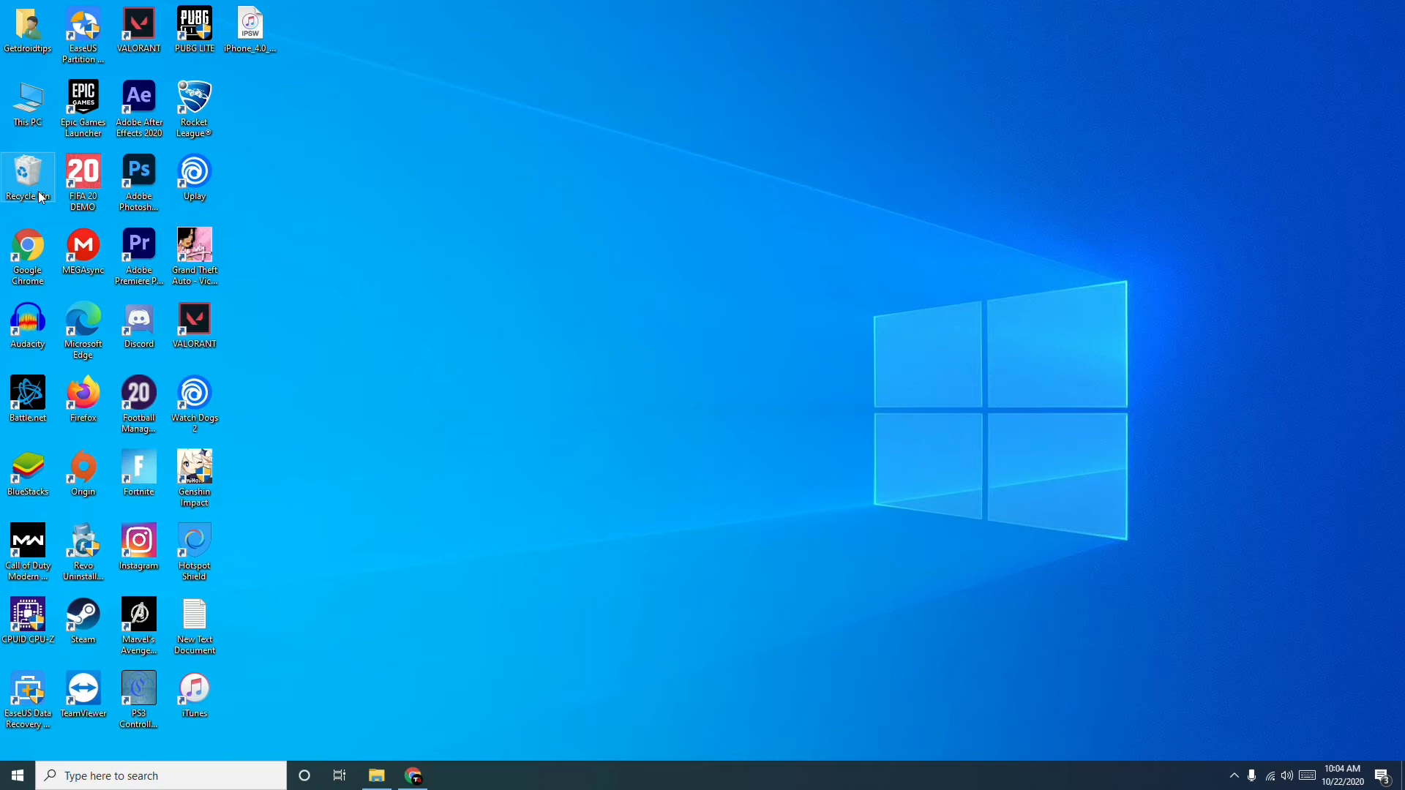
# In Recycle Bin Properties for Local Disk (C:), try 'remove files immediately', then reselect Custom size 13471 MB
pyautogui.rightClick(28, 180)
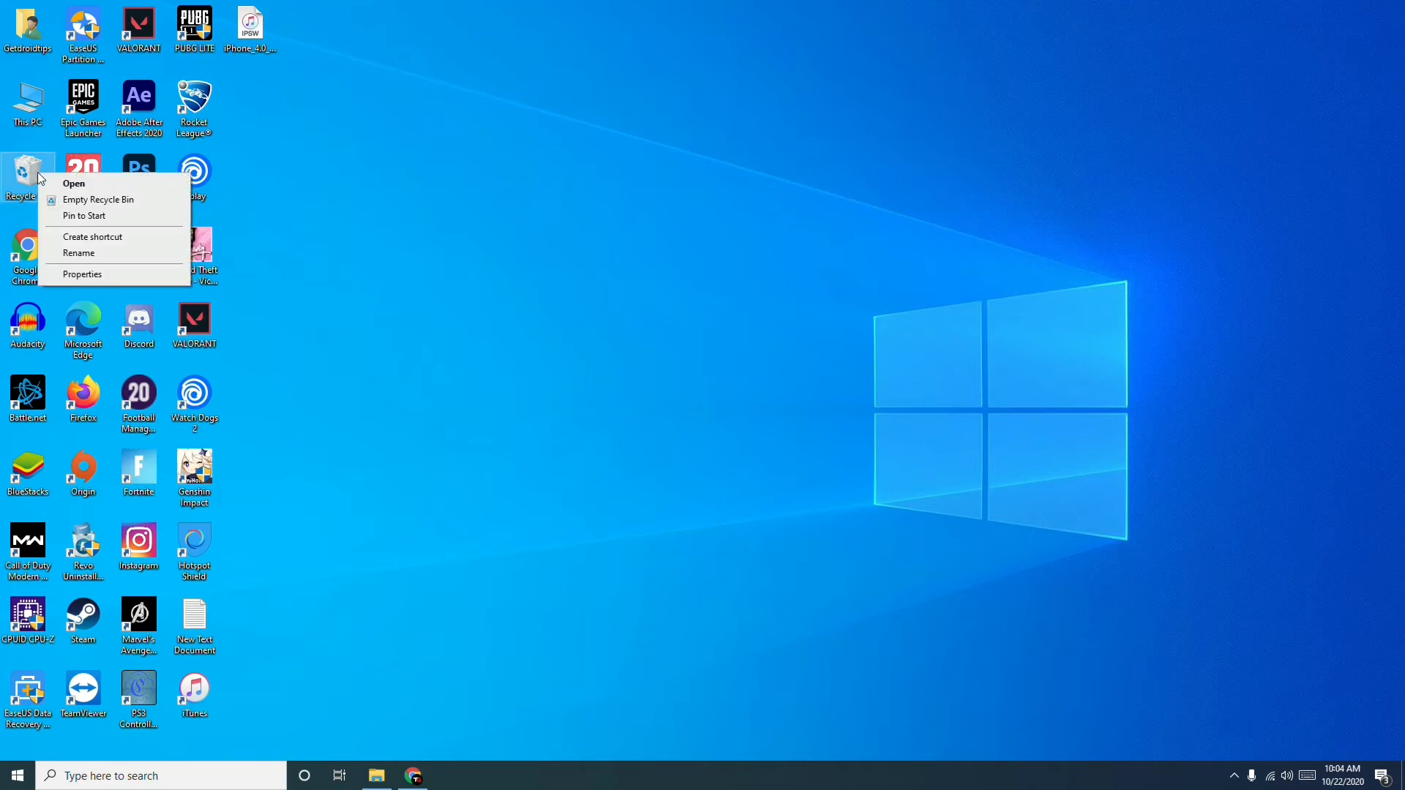
pyautogui.moveTo(89, 279)
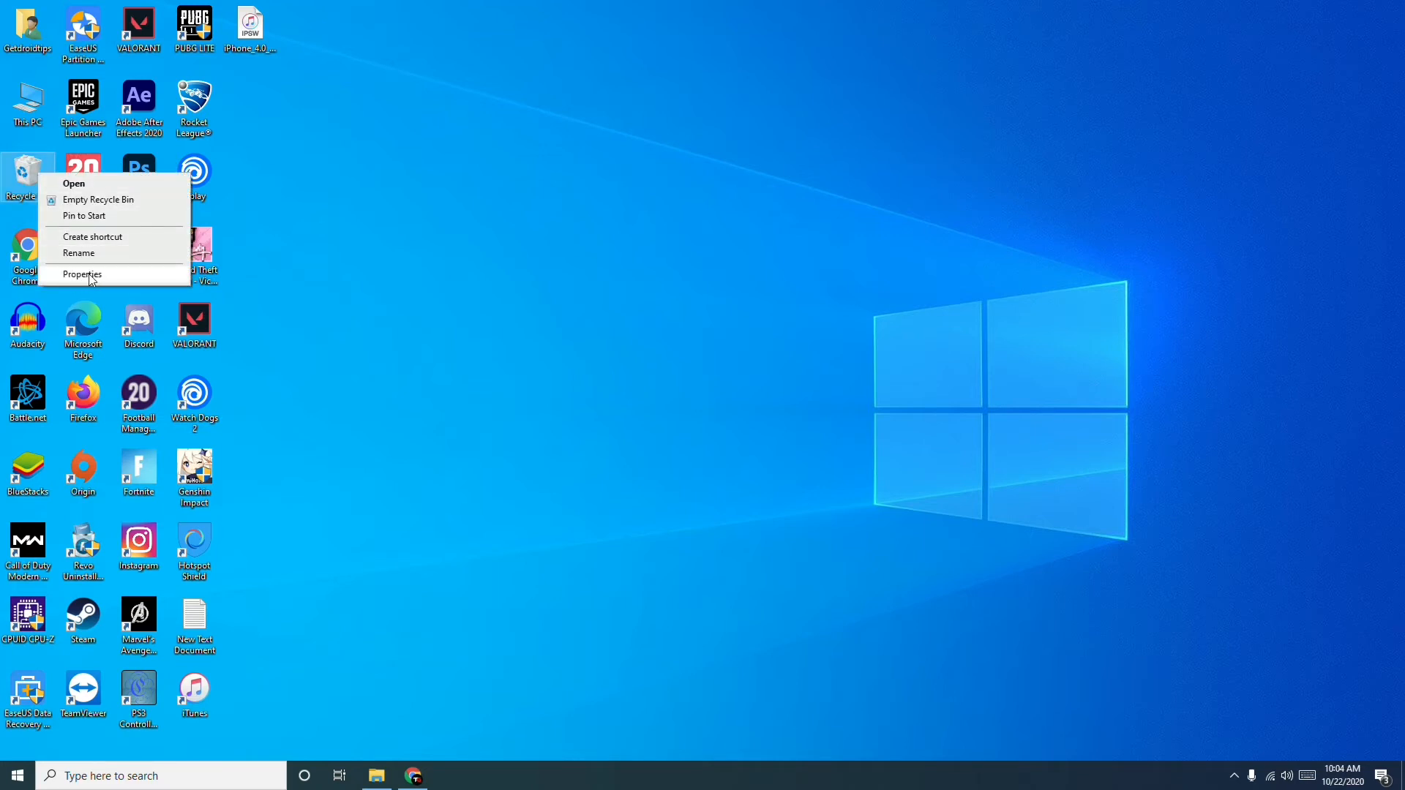
pyautogui.click(82, 274)
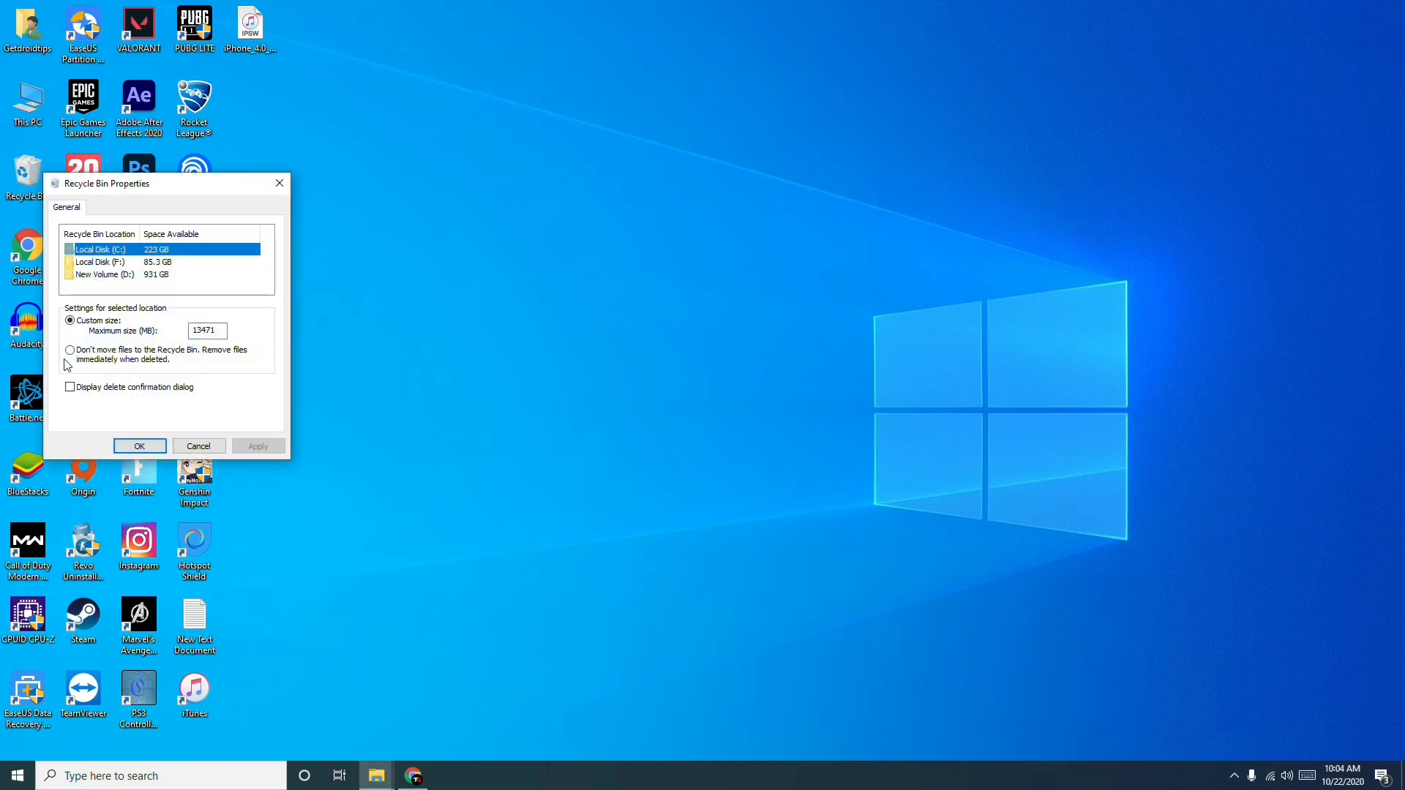
pyautogui.moveTo(195, 361)
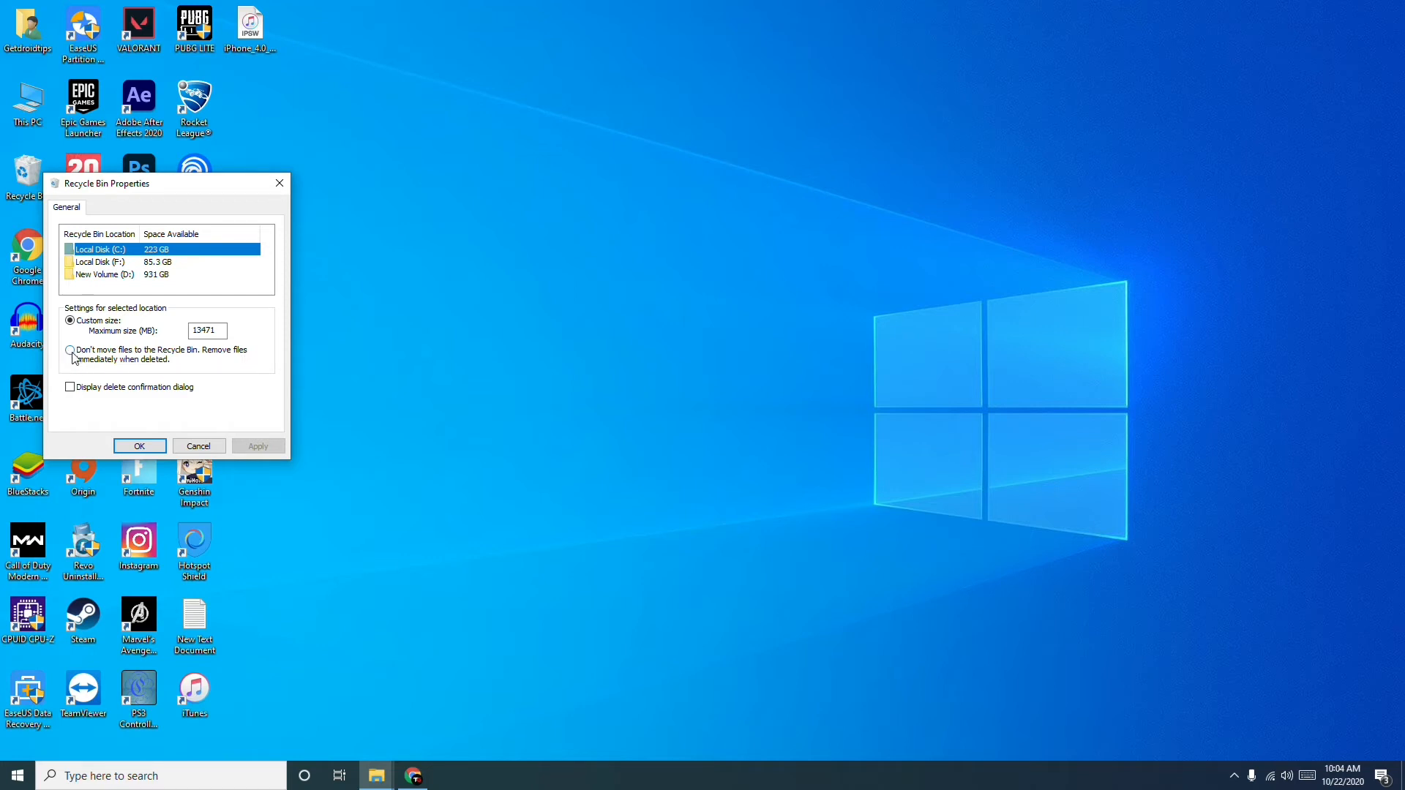
pyautogui.moveTo(72, 360)
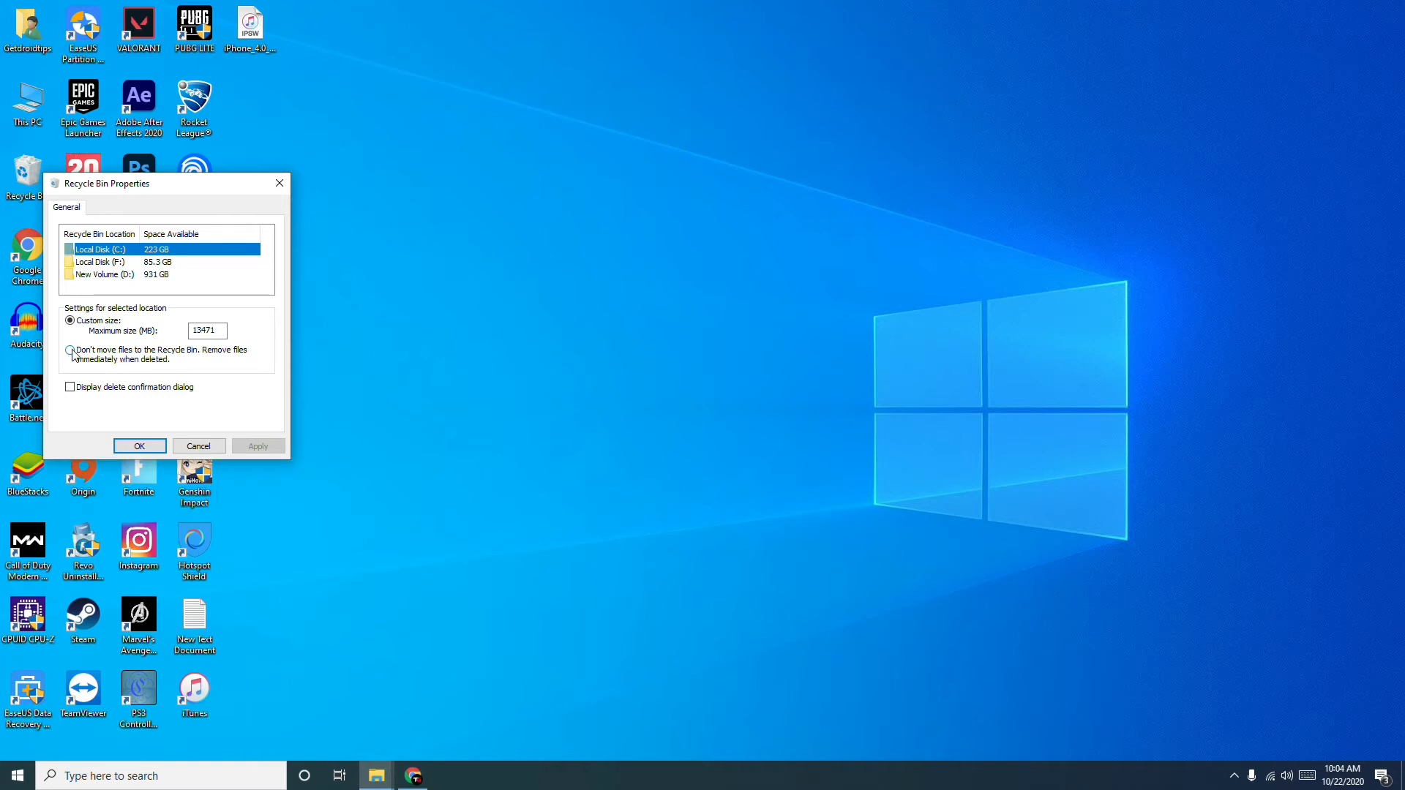
pyautogui.click(71, 350)
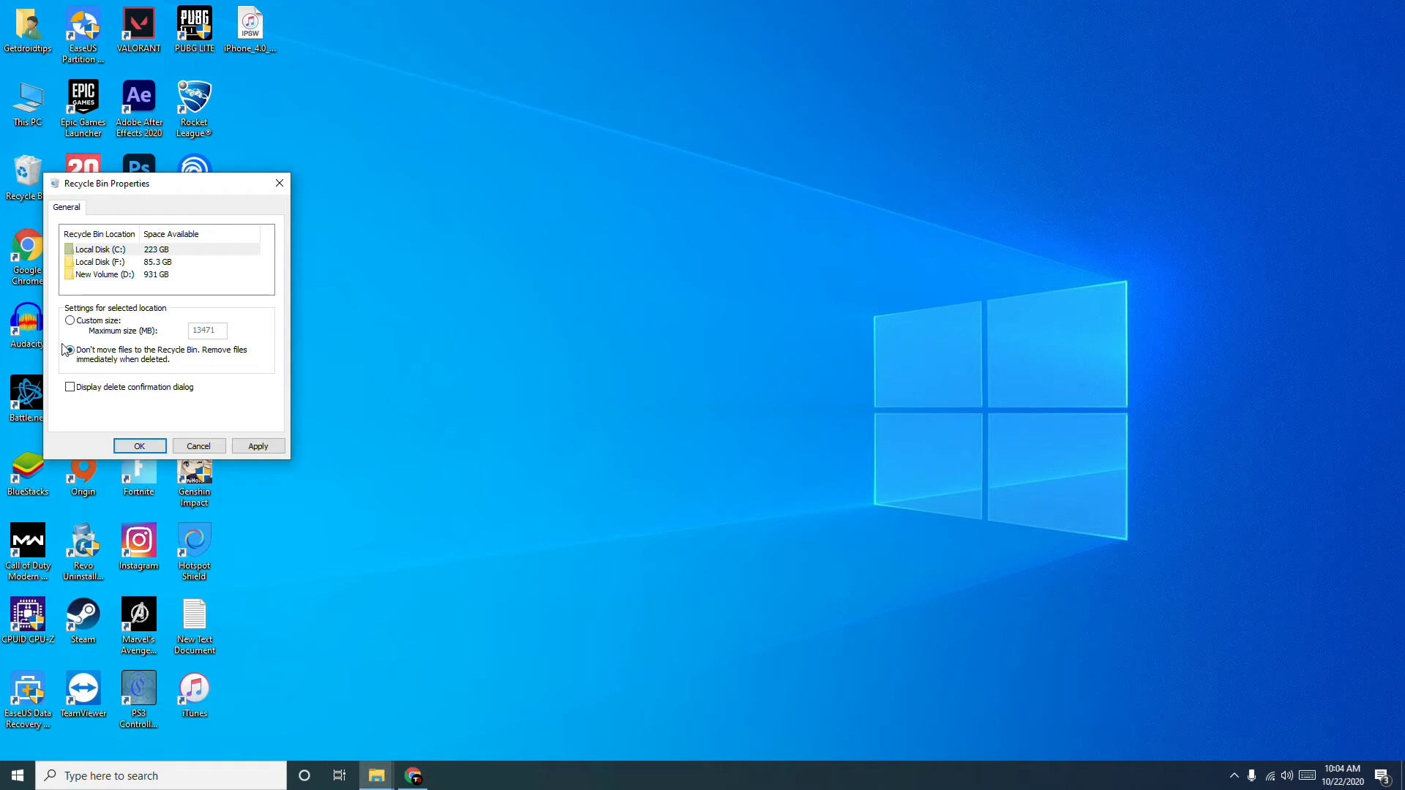
pyautogui.click(69, 321)
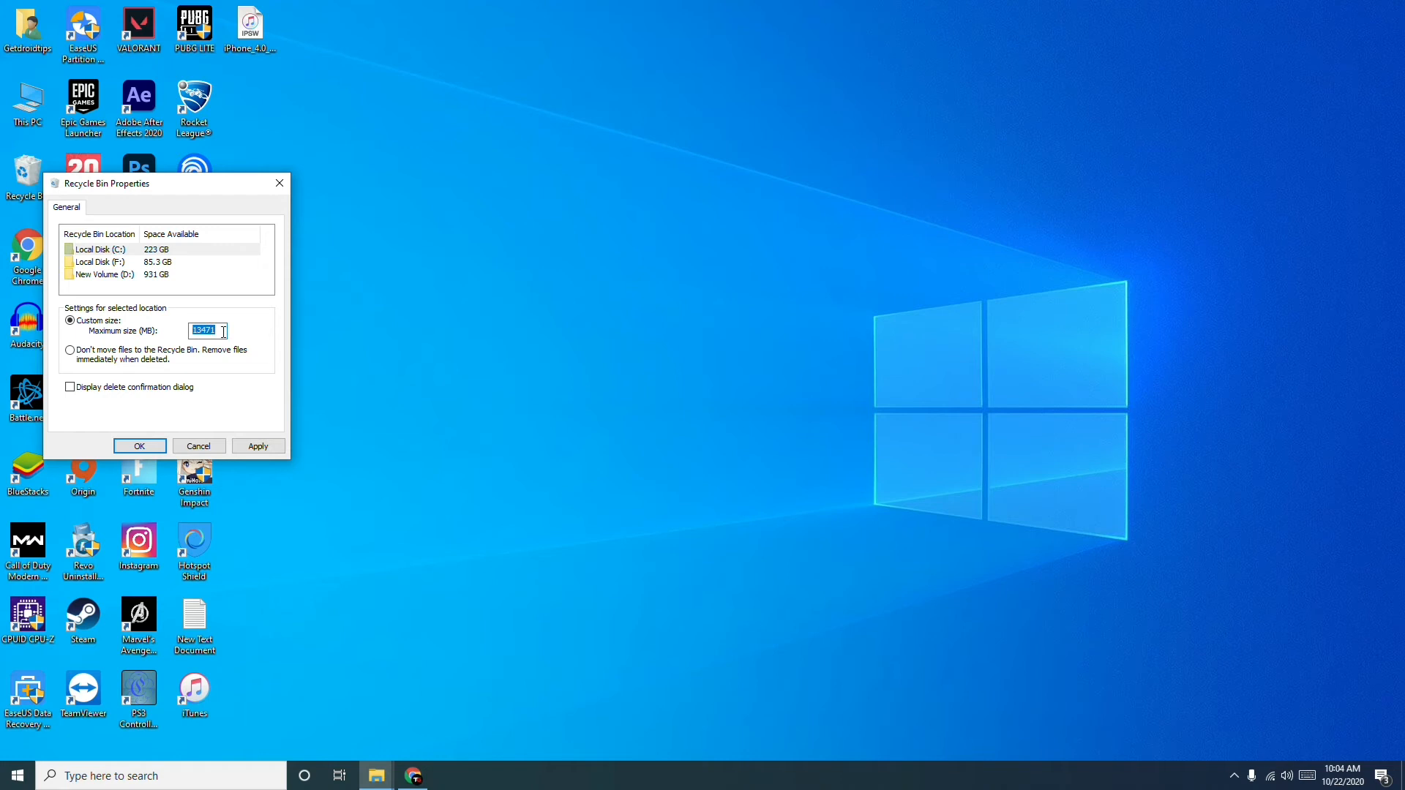
pyautogui.moveTo(156, 392)
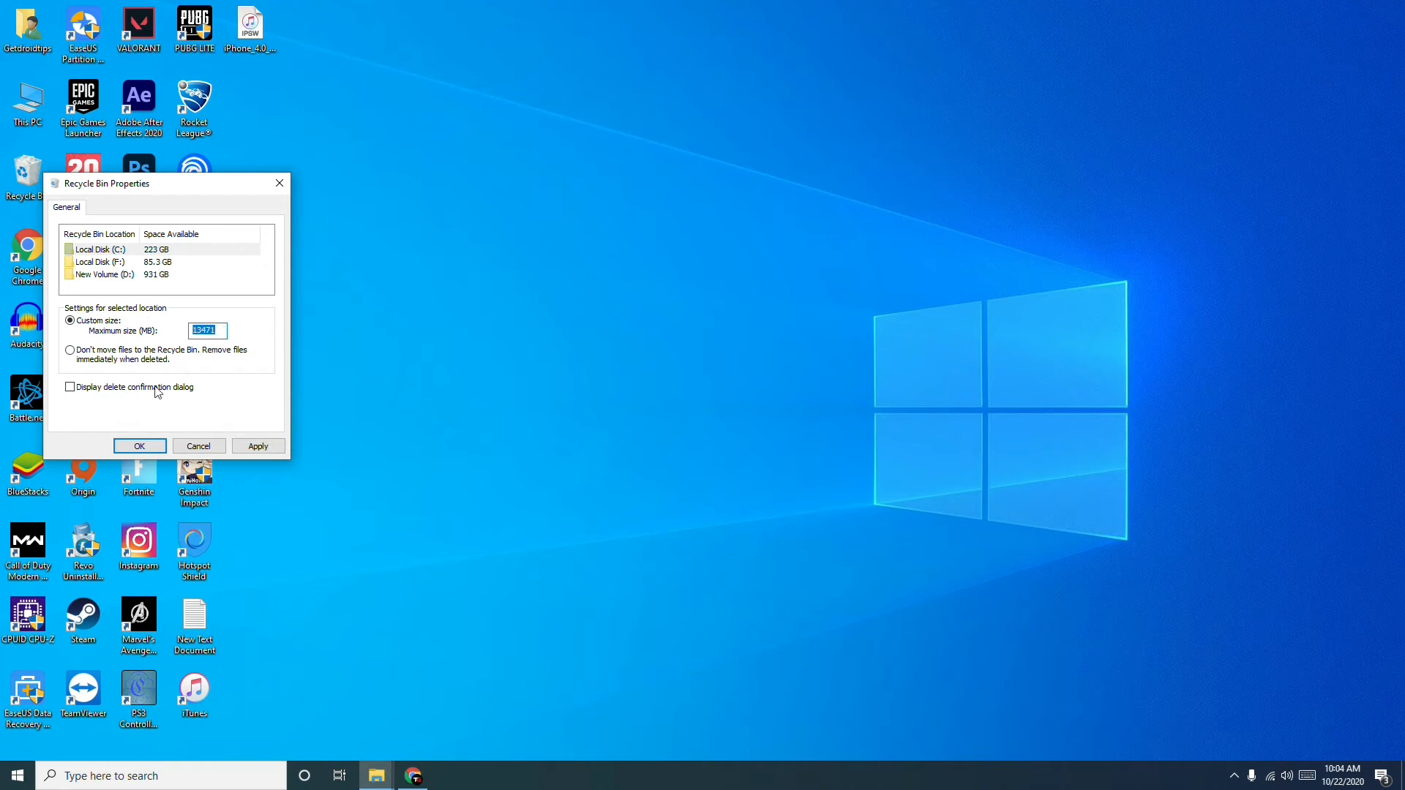
pyautogui.moveTo(70, 350)
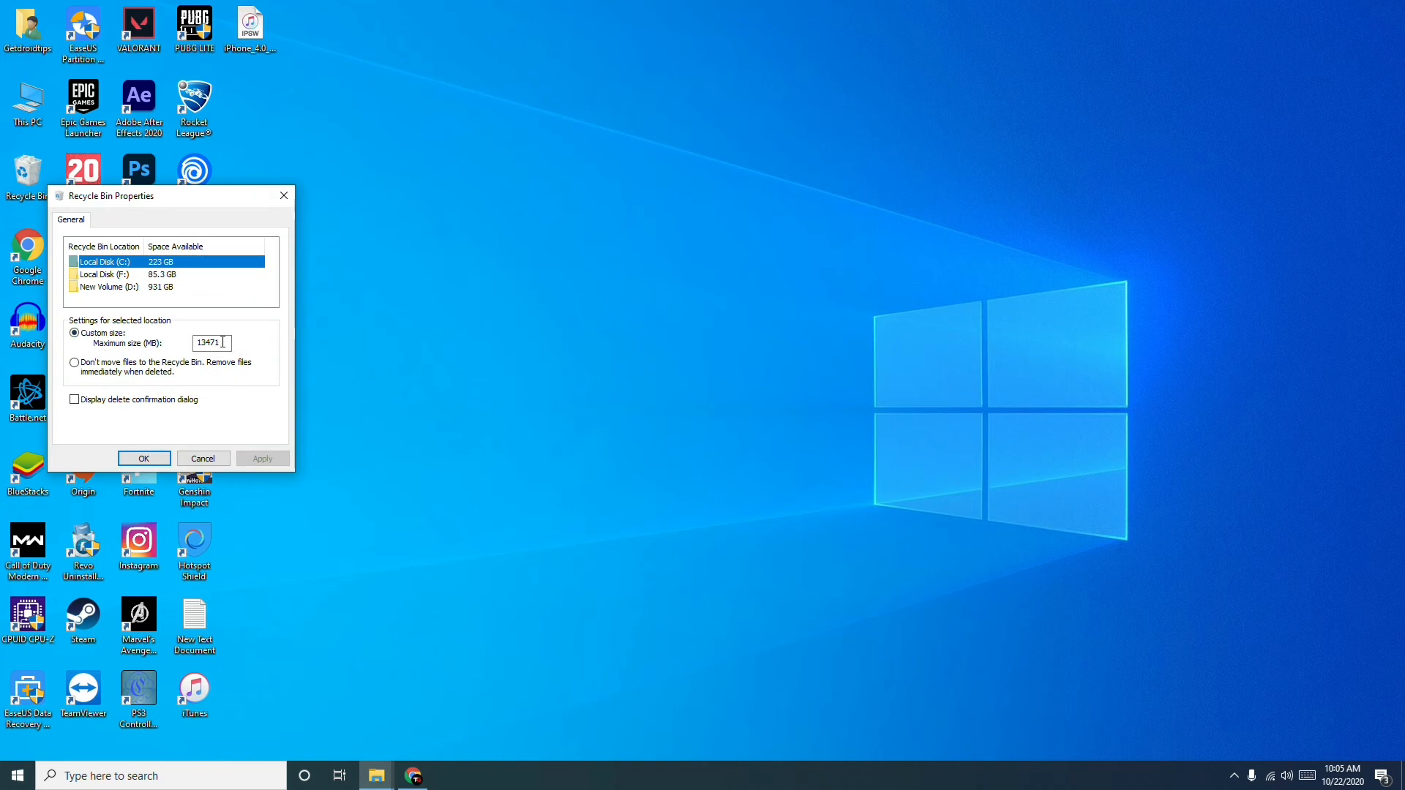
# Select the 13471 MB maximum size value, then cancel the dialog without changes
pyautogui.tripleClick(210, 342)
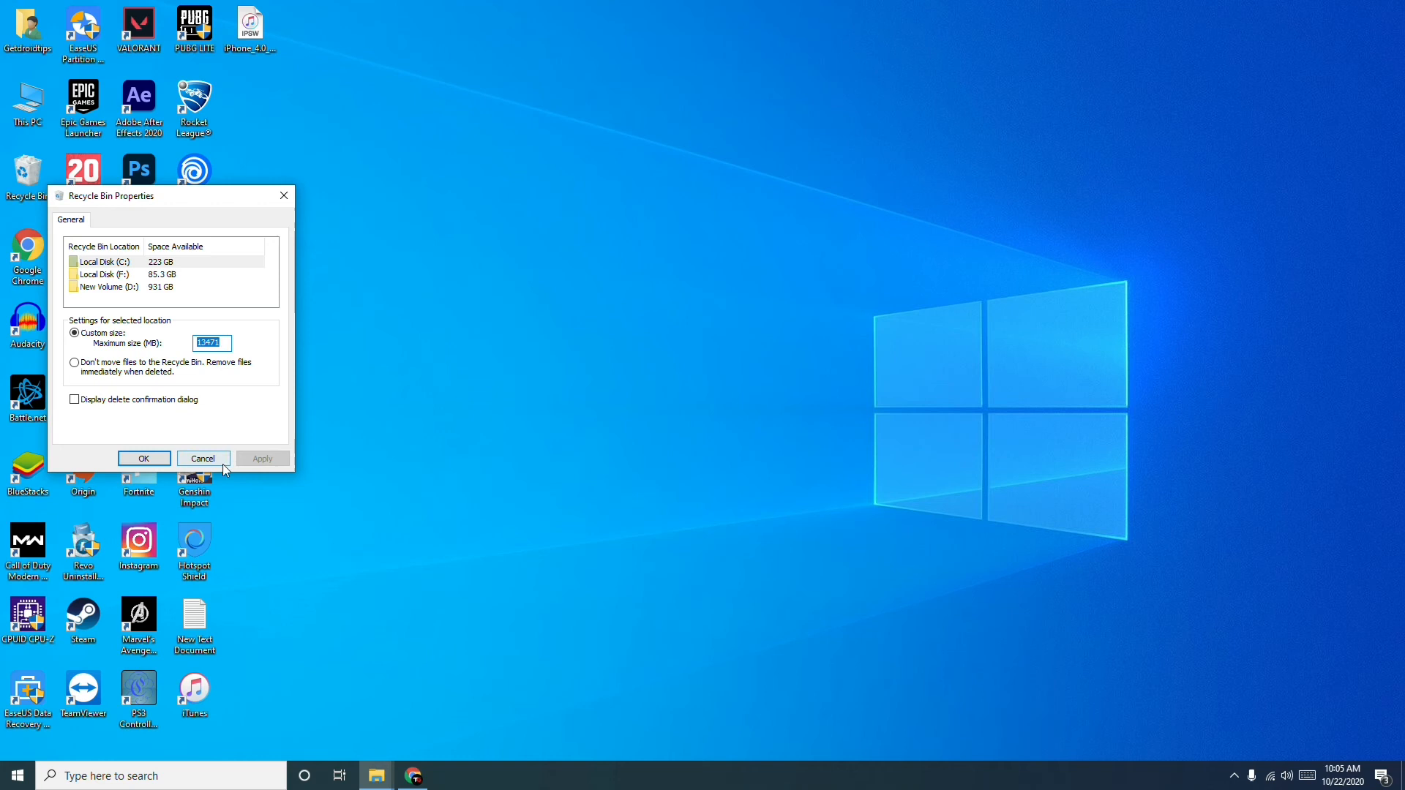
pyautogui.click(202, 459)
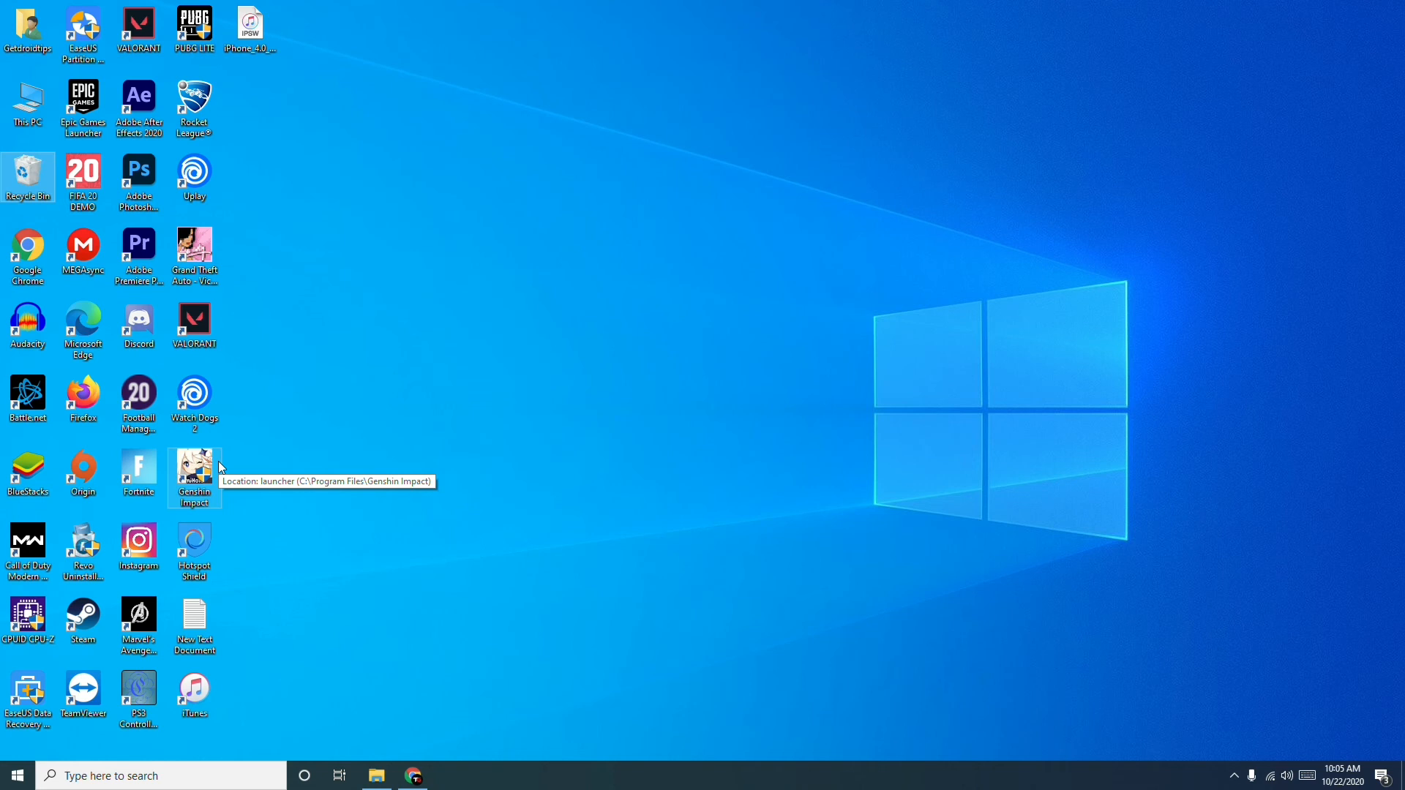
pyautogui.moveTo(67, 238)
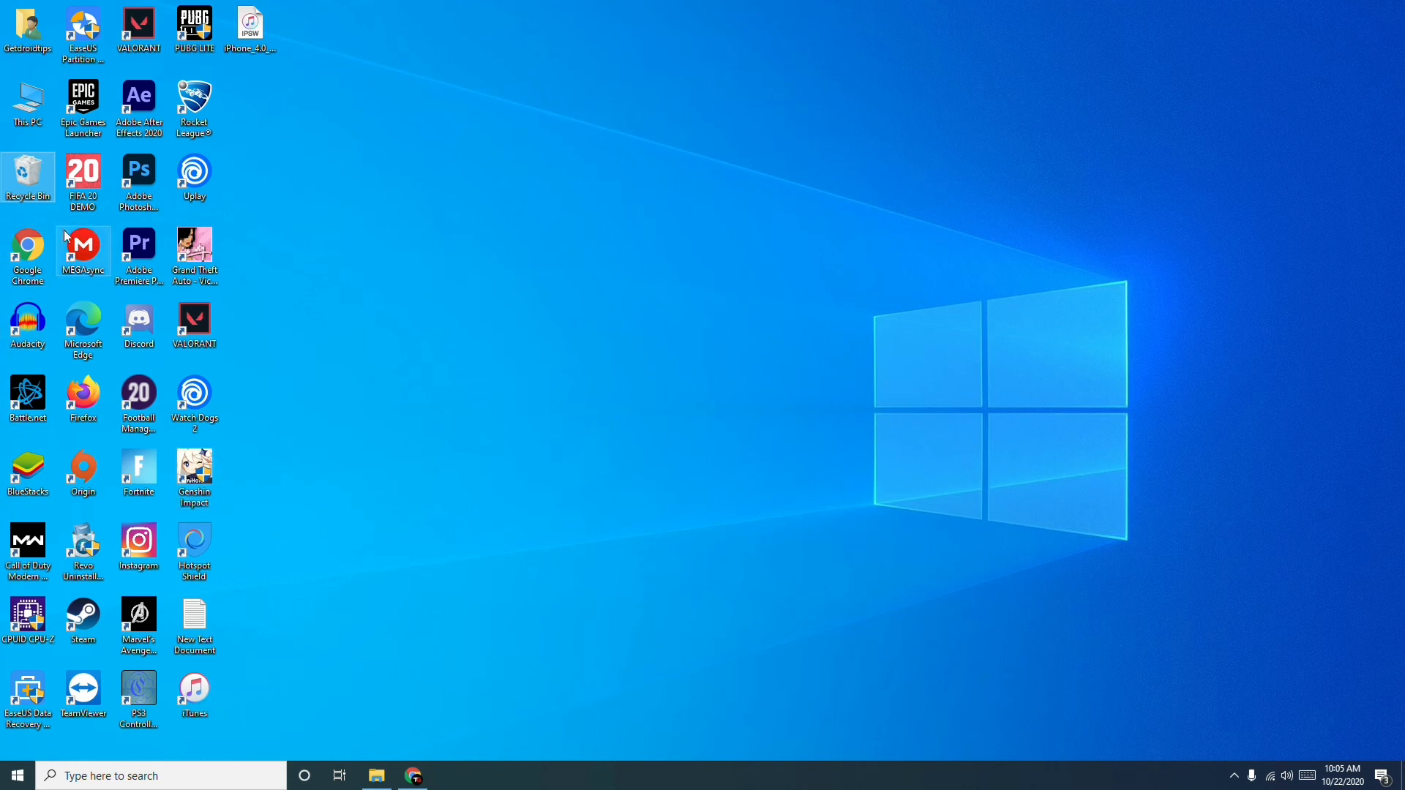
# Show the Recycle Bin's 11 deleted items, including folders arma 3 and iron harvest
pyautogui.doubleClick(27, 179)
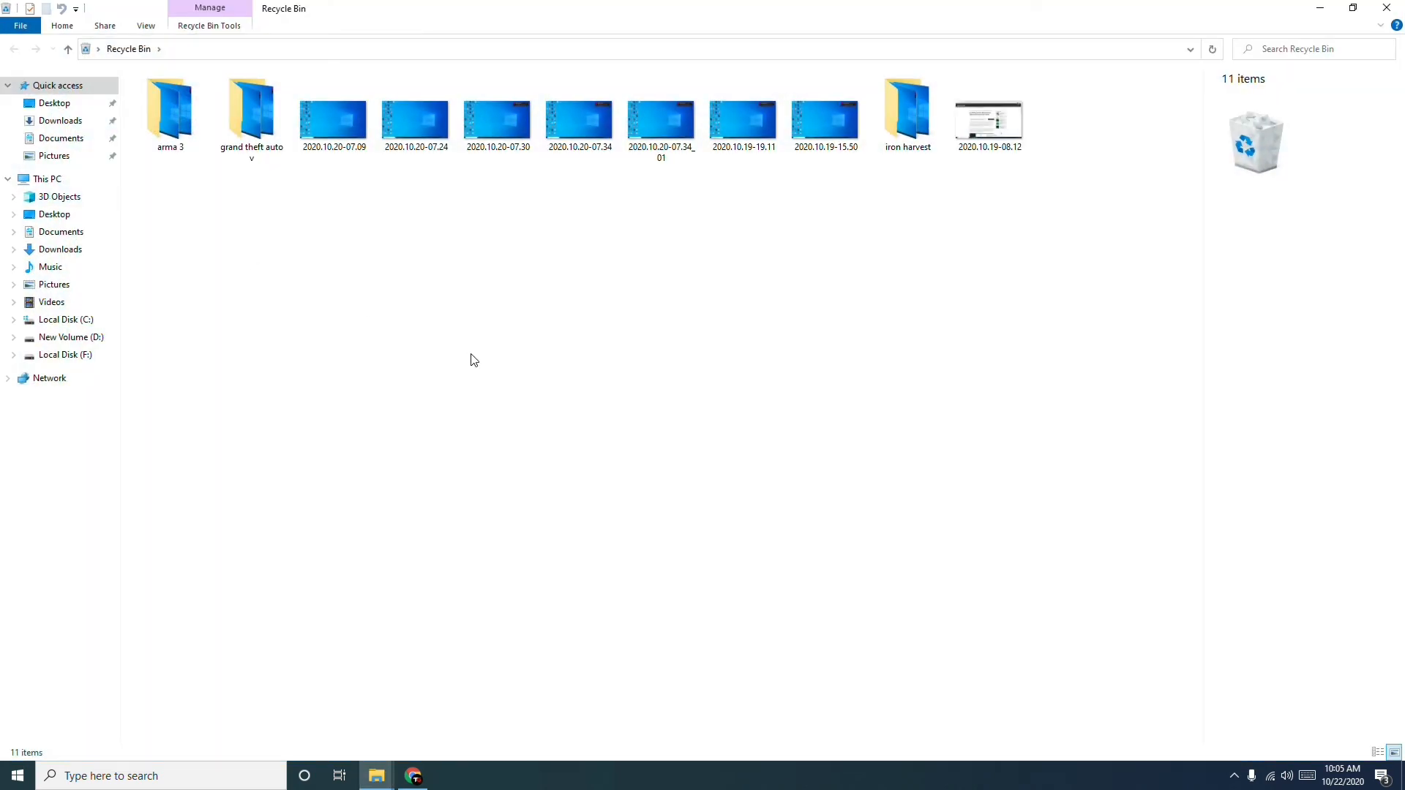
pyautogui.moveTo(1051, 288)
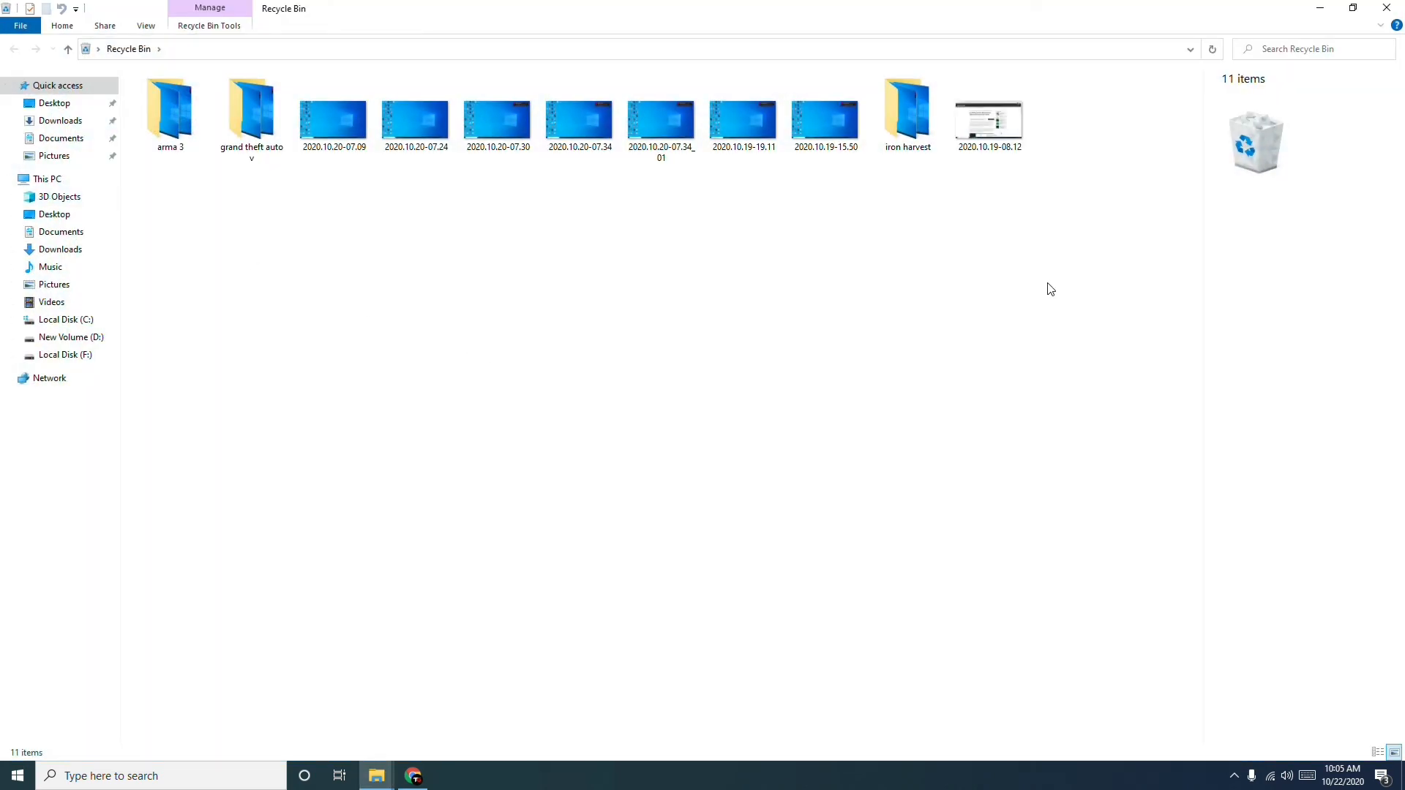